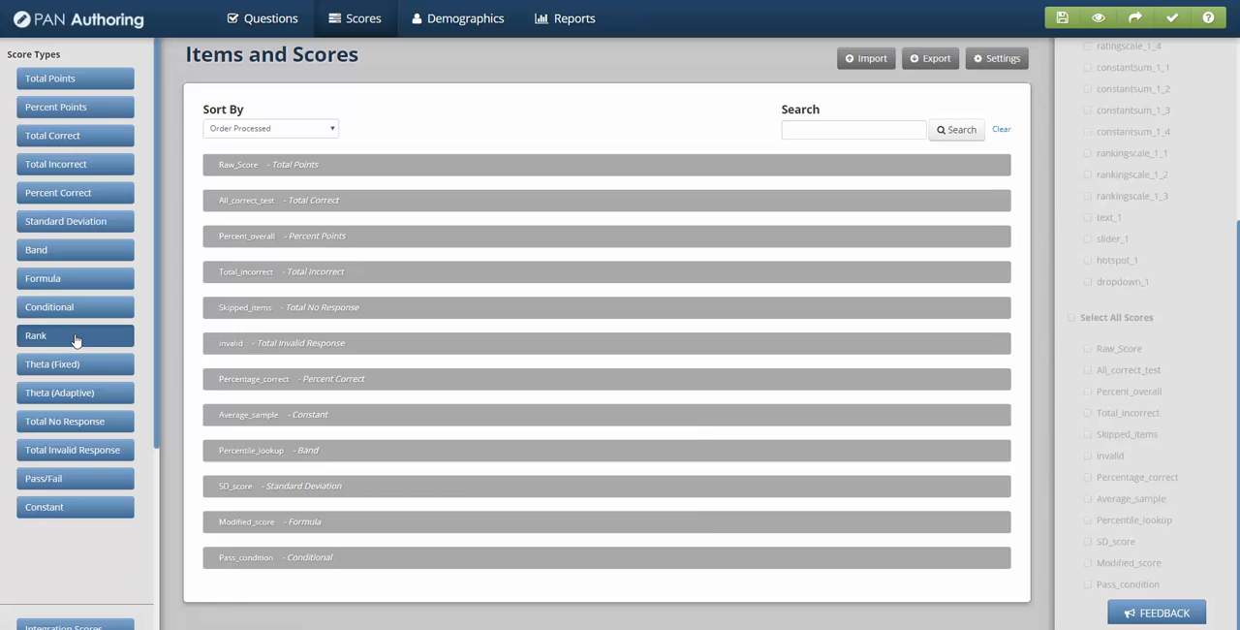
Add a Rank score group and replace its default name rank_group_1 with Rank_DISC
click(35, 334)
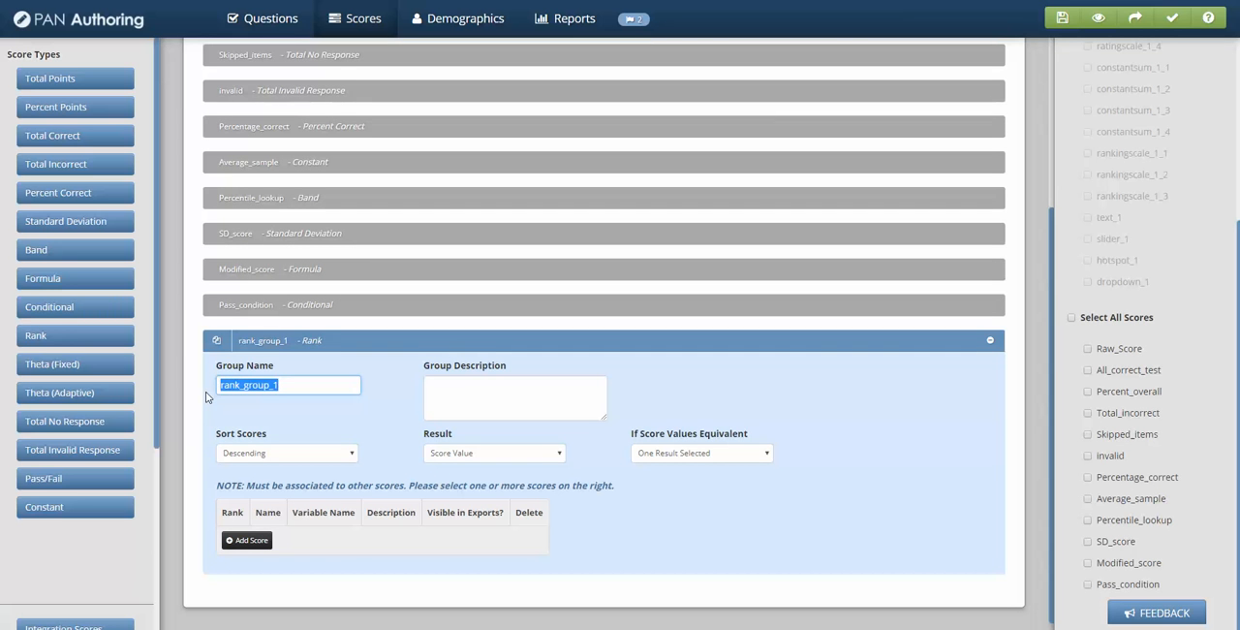
text(Rank_DISC)
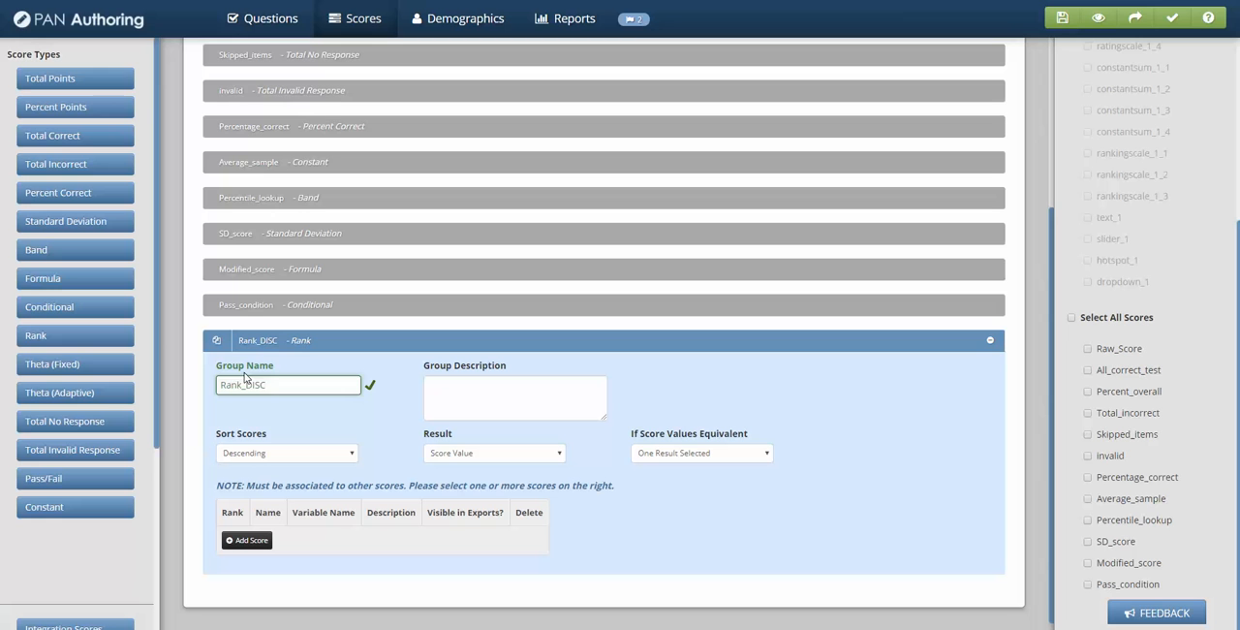
triple_click(287, 383)
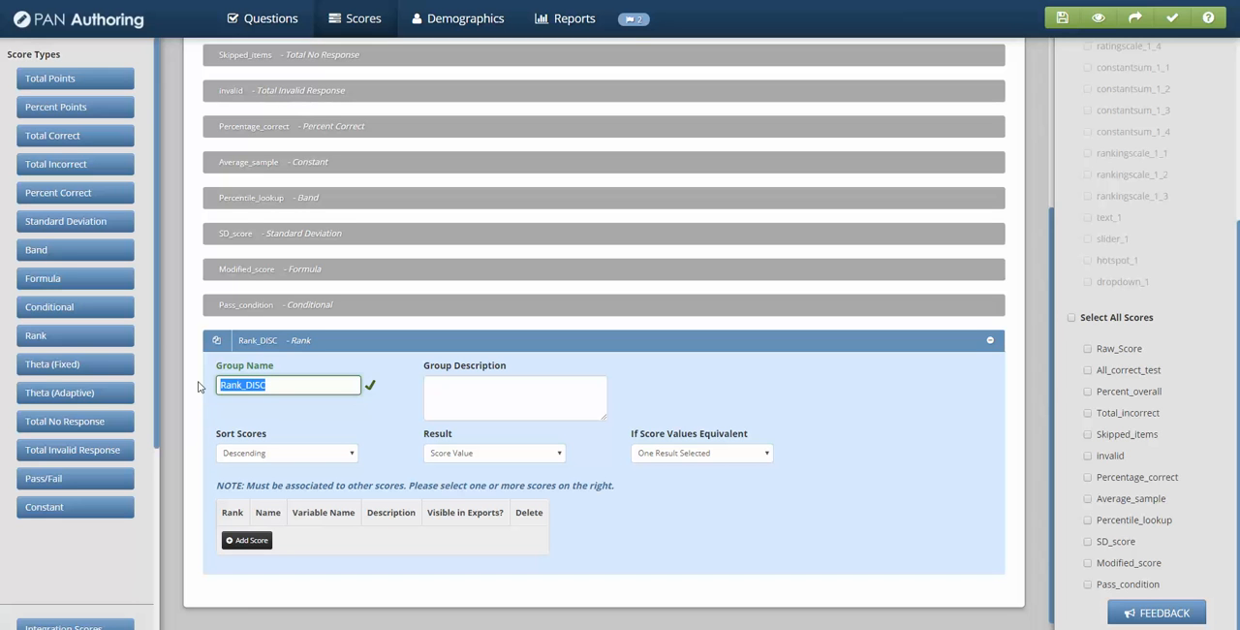
click(516, 397)
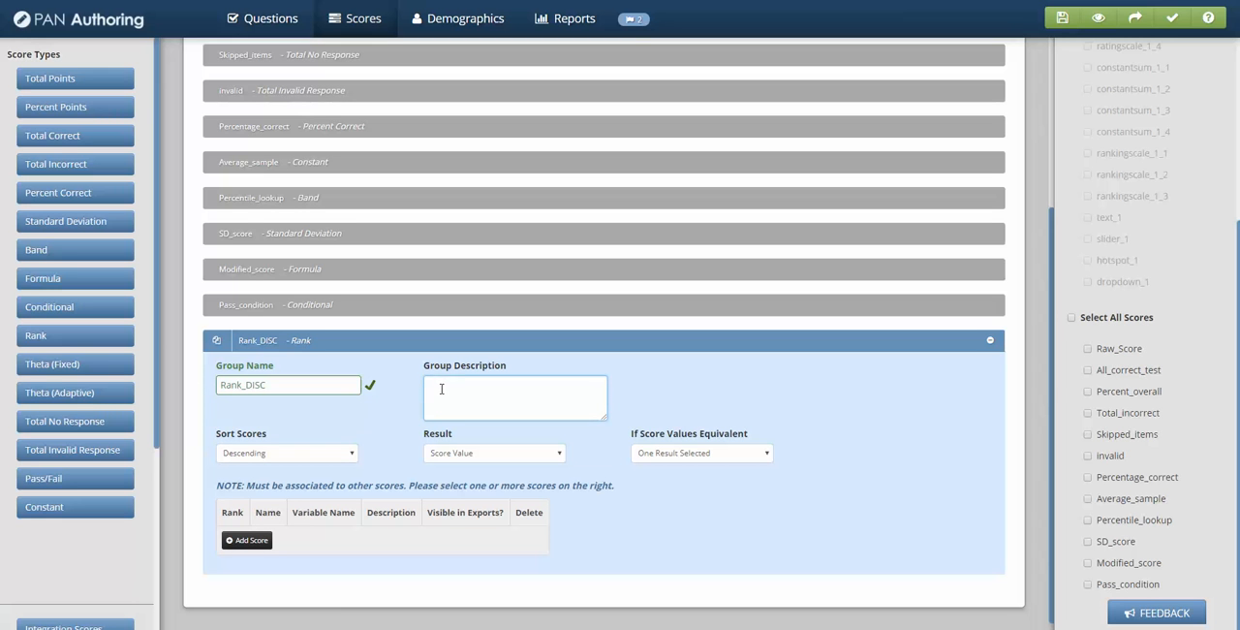
Describe the group as Rank_DISC and select Raw_Score, SD_score and Modified_score for ranking
text(Rank_DISC)
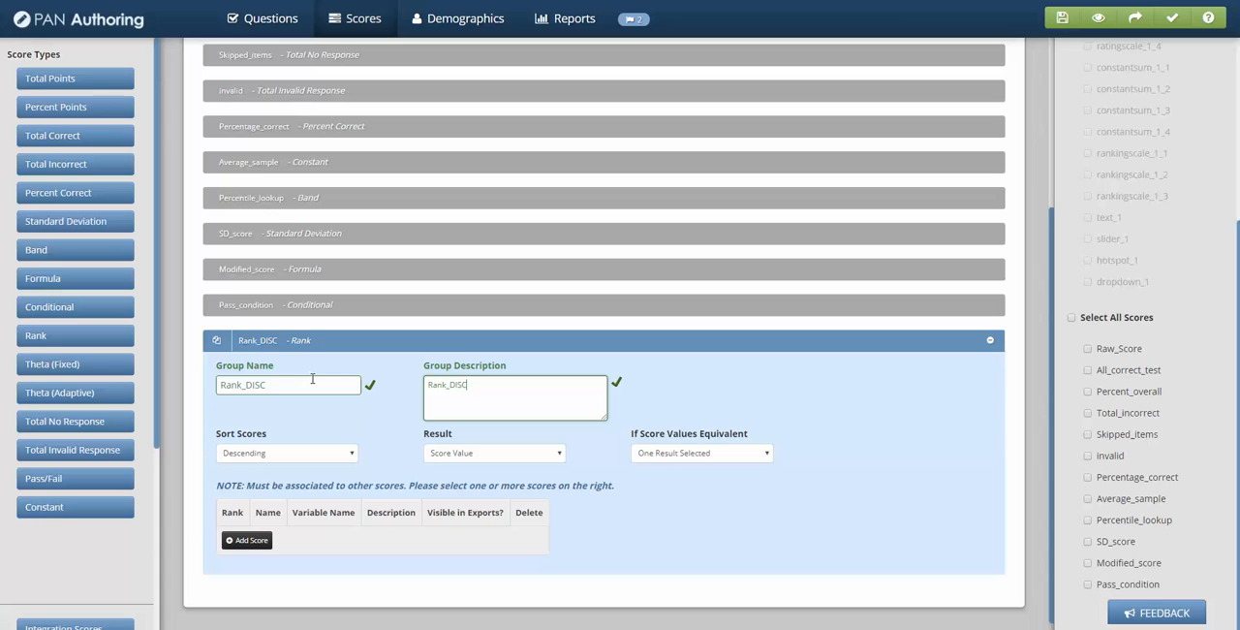
key(backspace)
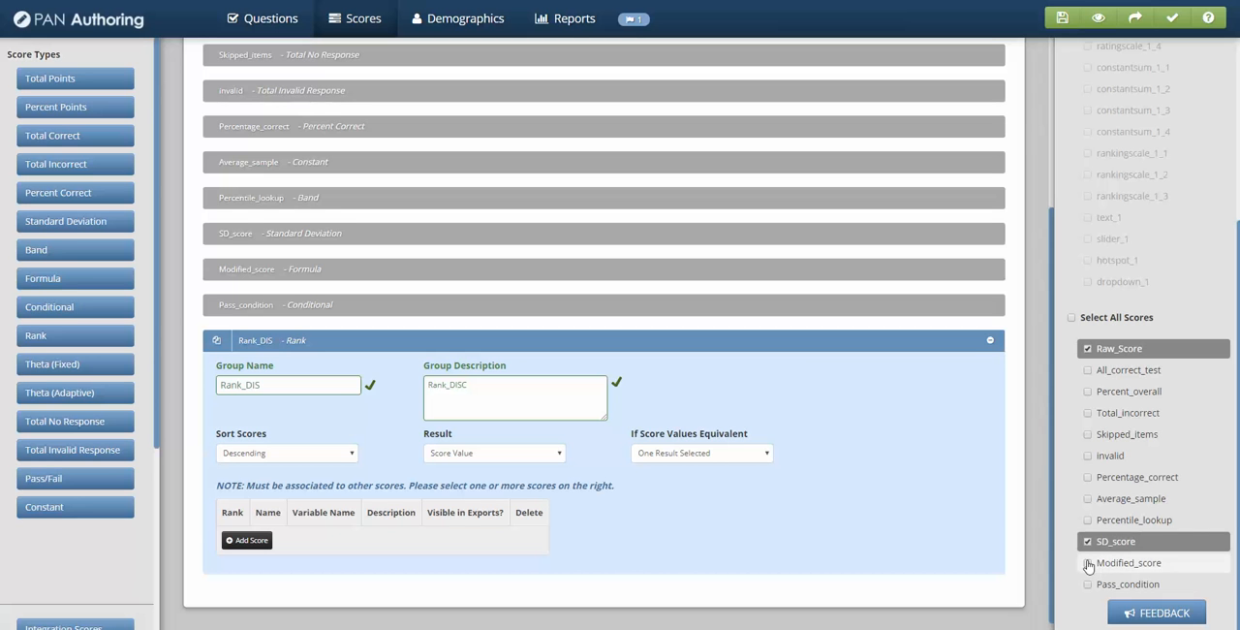
click(1089, 562)
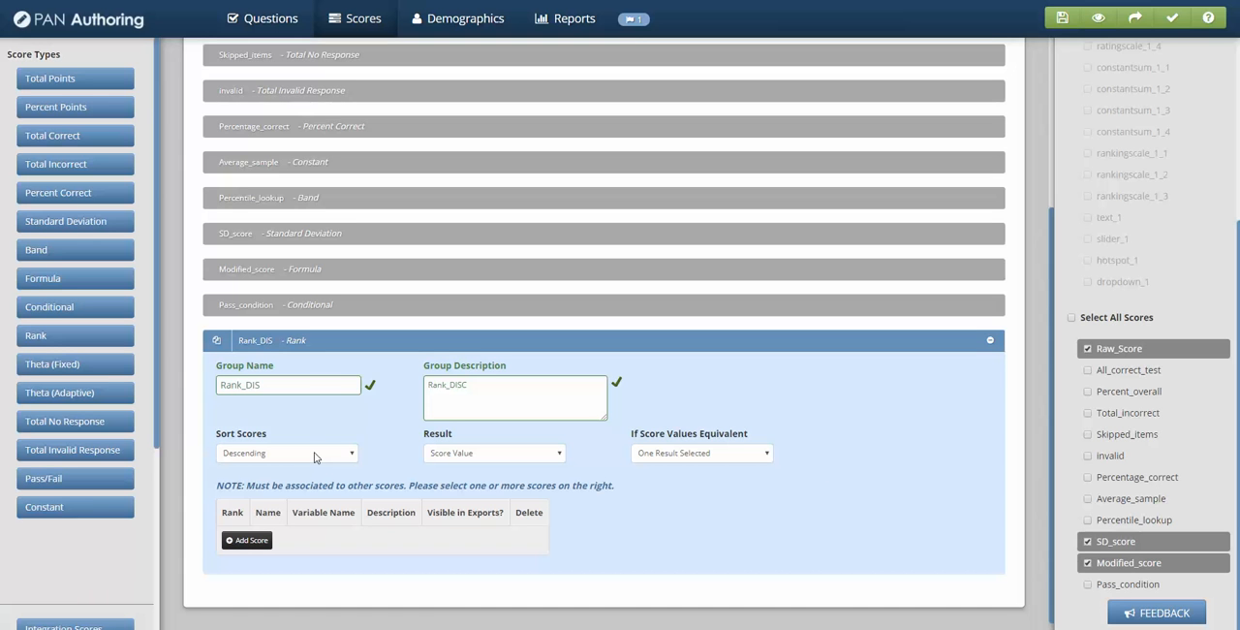
mouse_move(360, 458)
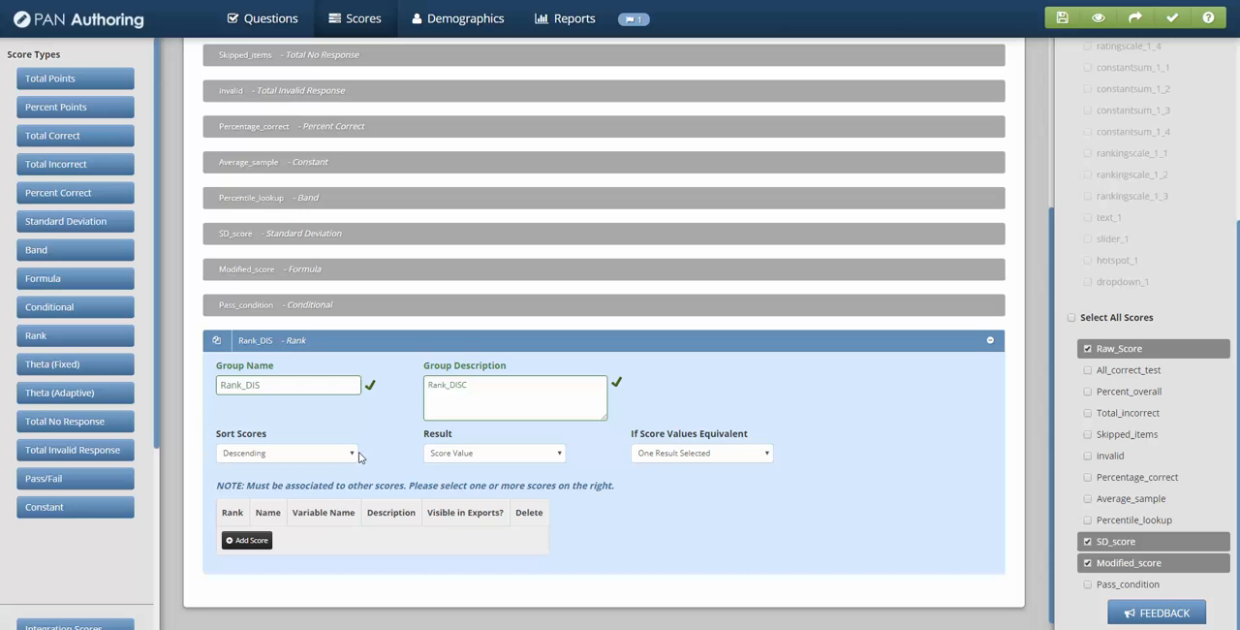
click(287, 454)
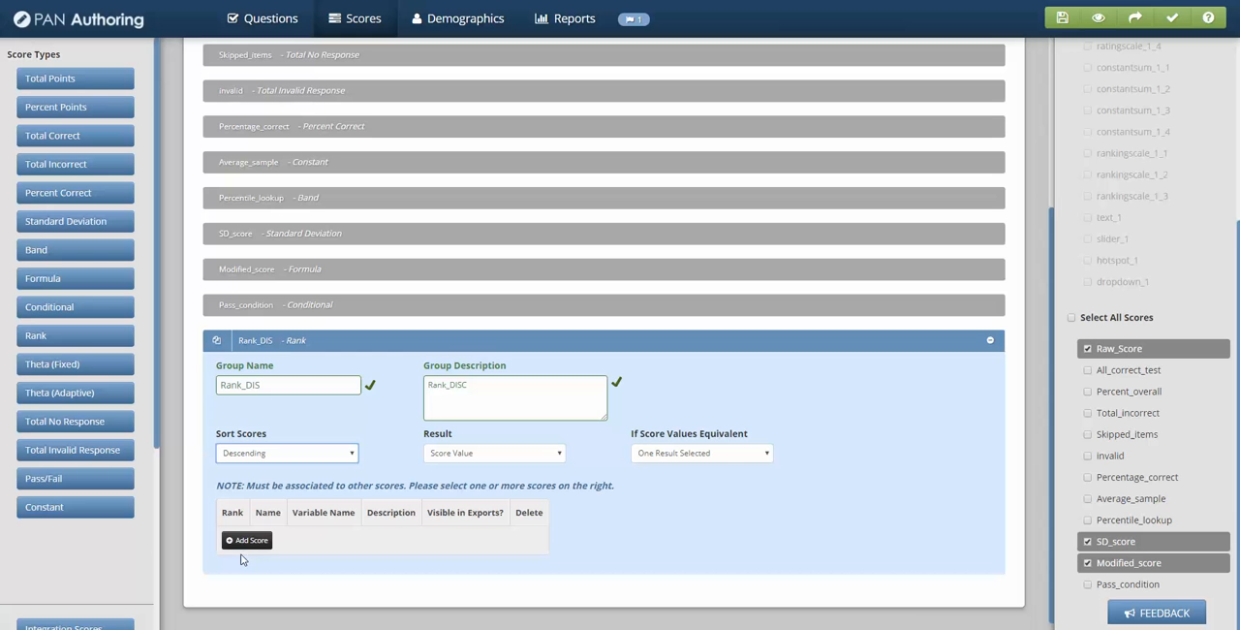
Add three rank outputs and name the first variable Highest
click(248, 539)
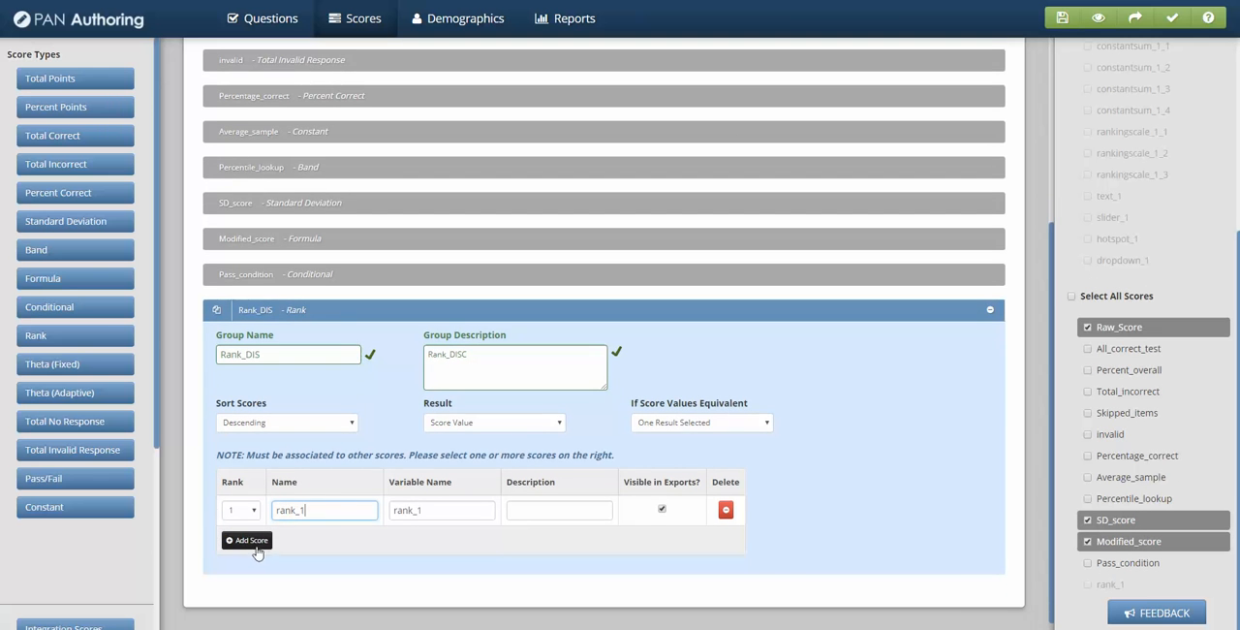
click(248, 538)
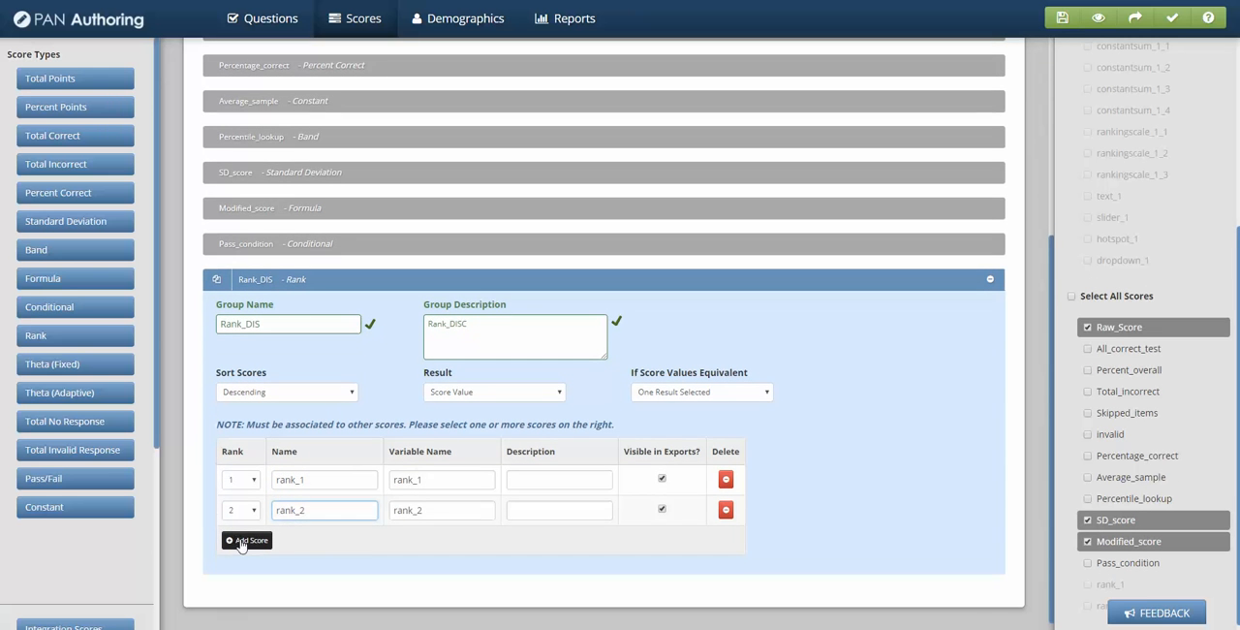
click(248, 538)
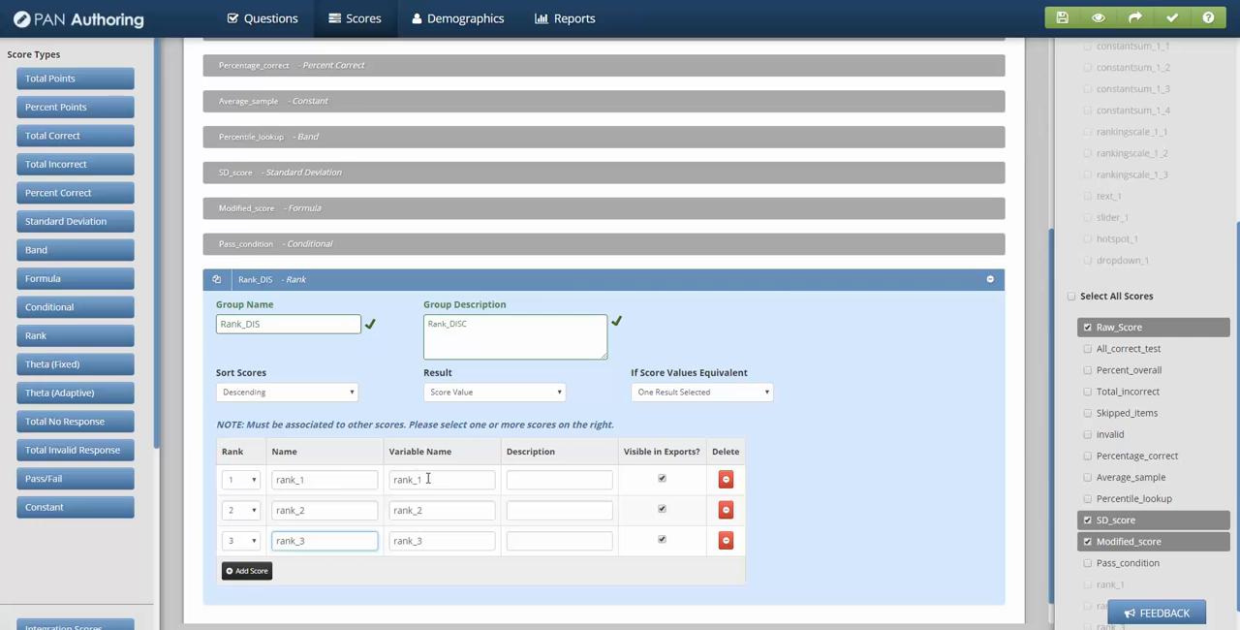
text(Highest)
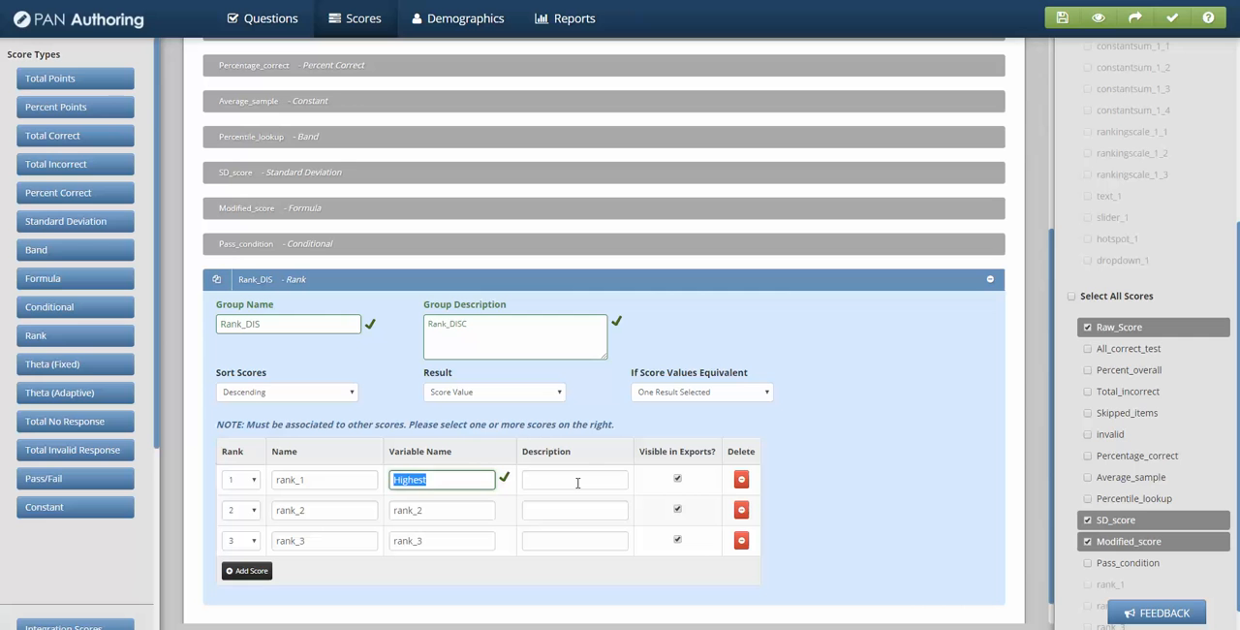
text(Highest)
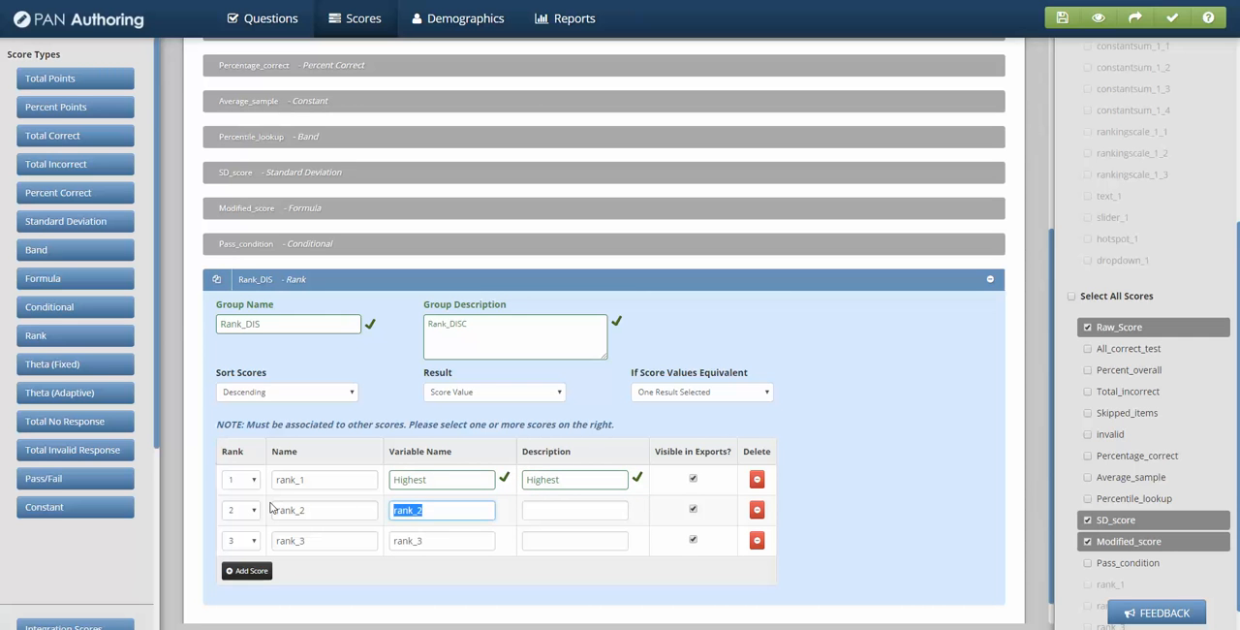
Name the remaining outputs Middle and Low and enter matching descriptions for the rows
text(Middle)
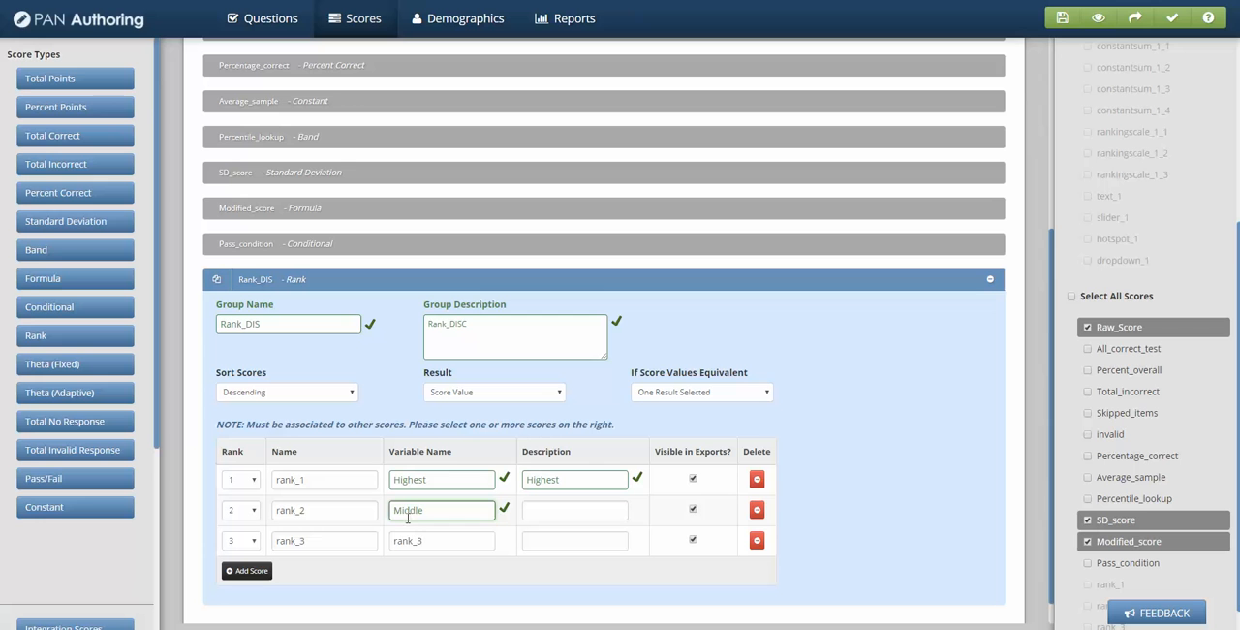
text(Low)
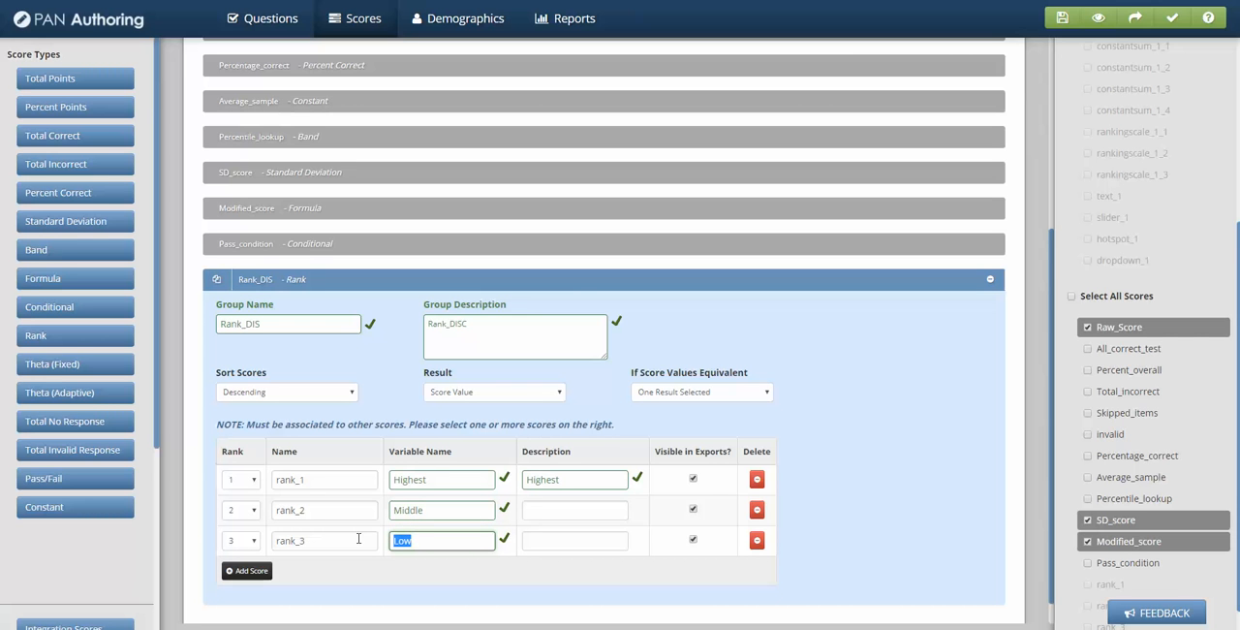
click(574, 538)
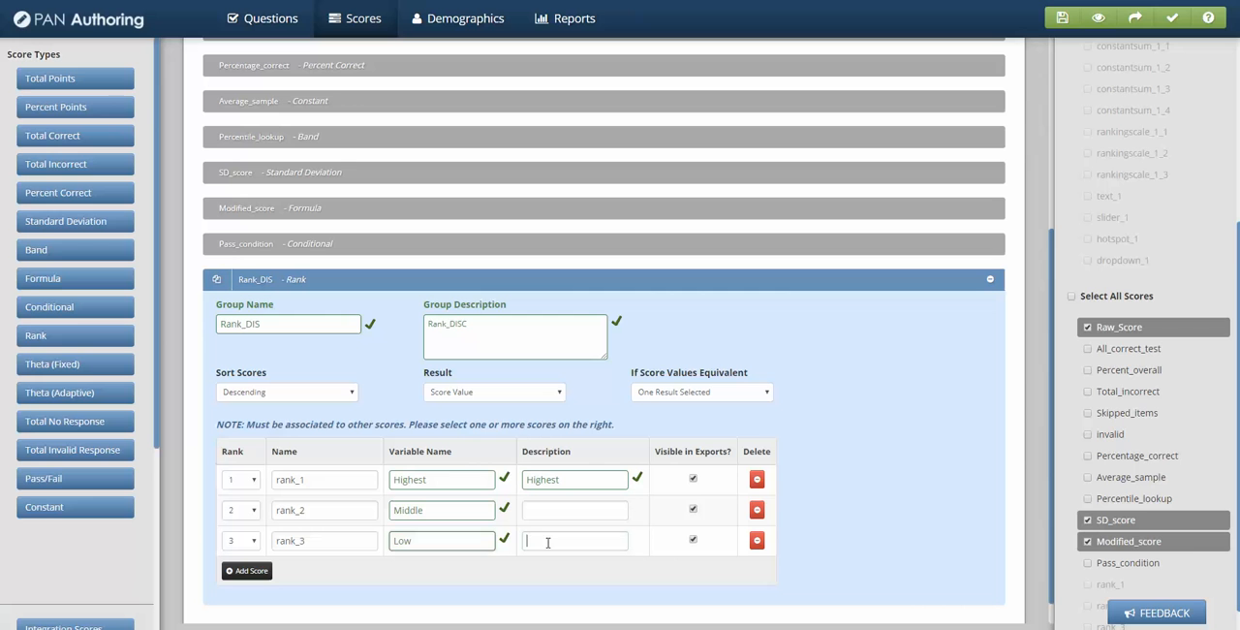
text(Low)
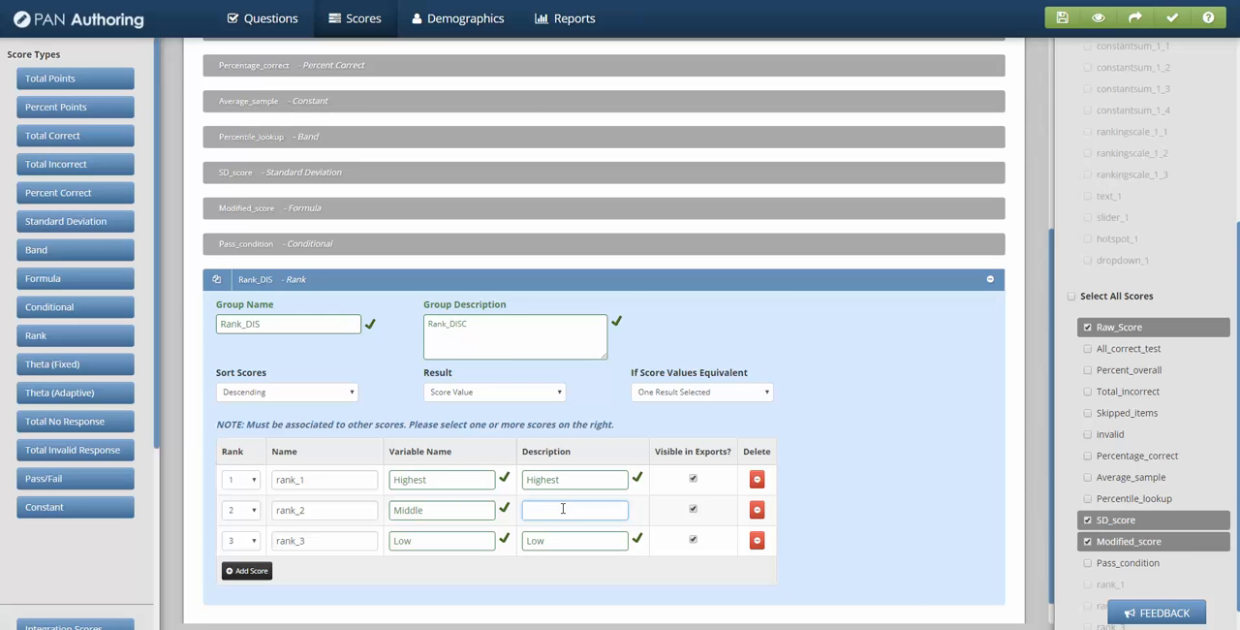
text(Middle)
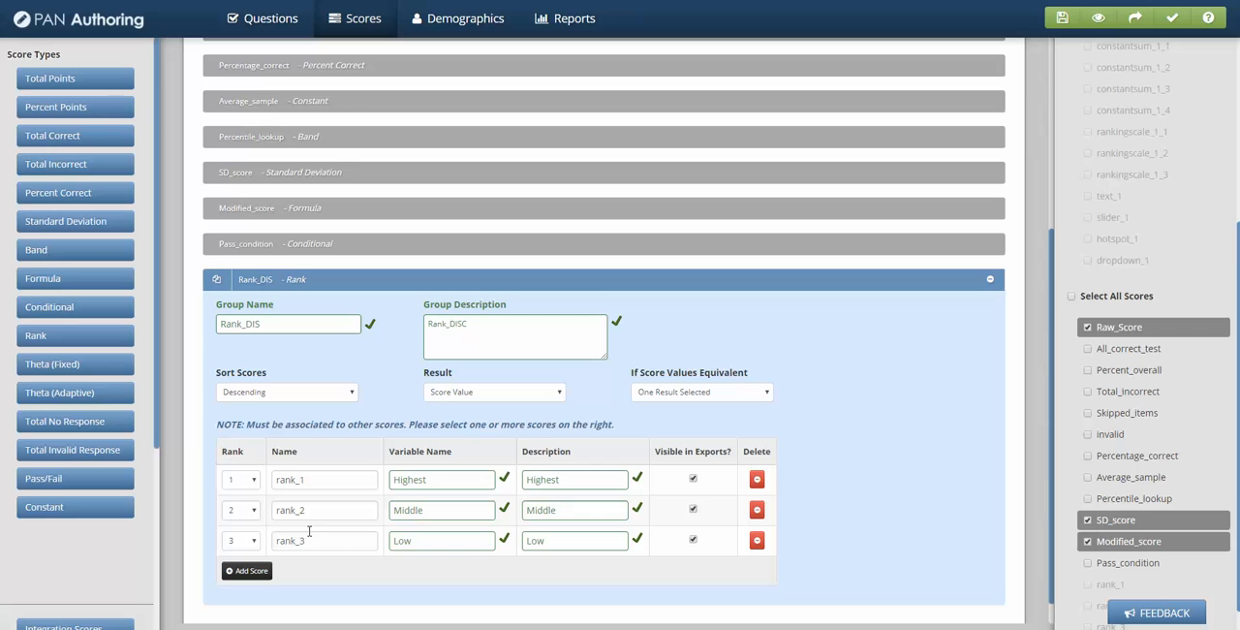
click(326, 478)
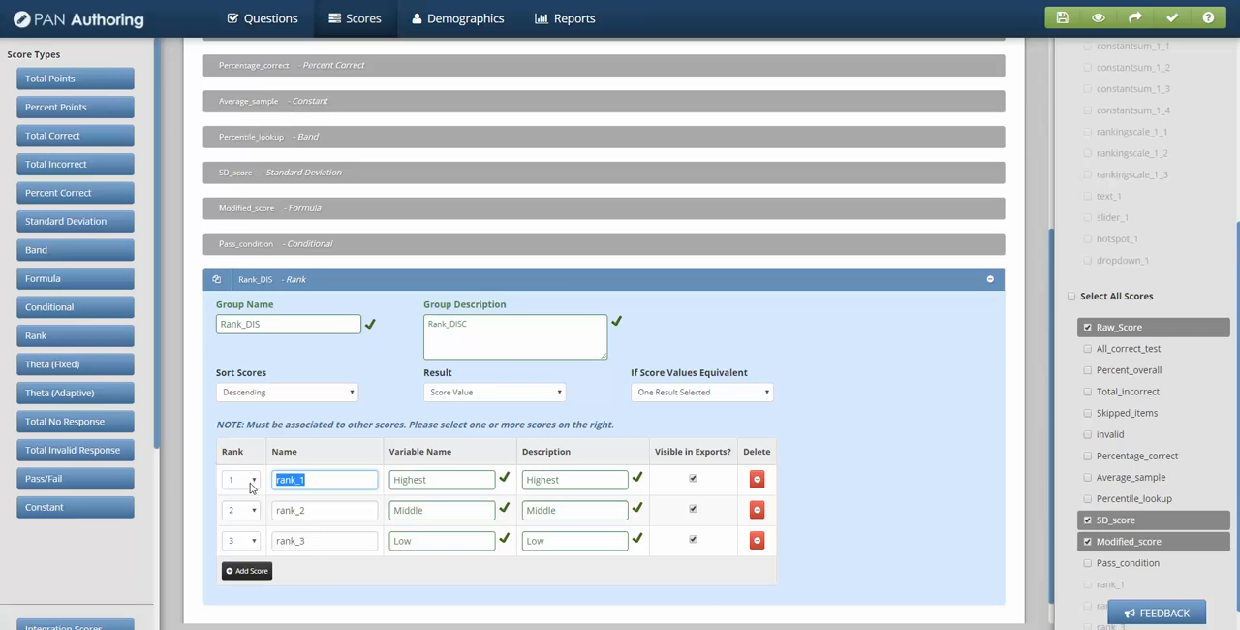
click(442, 479)
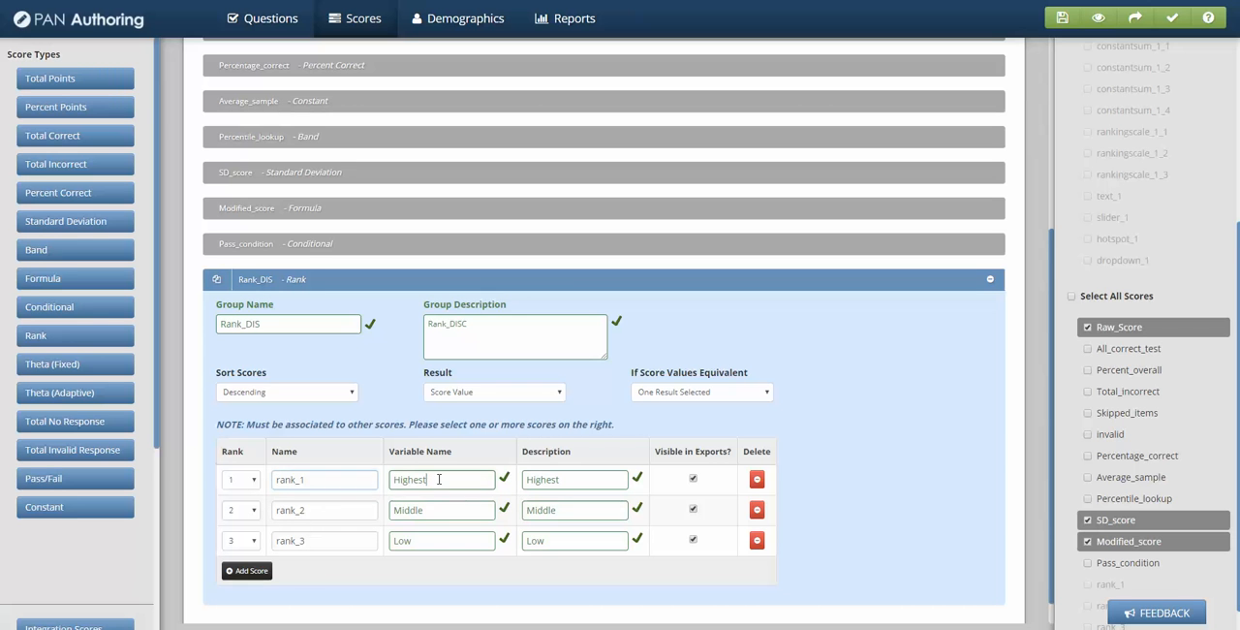
double_click(409, 479)
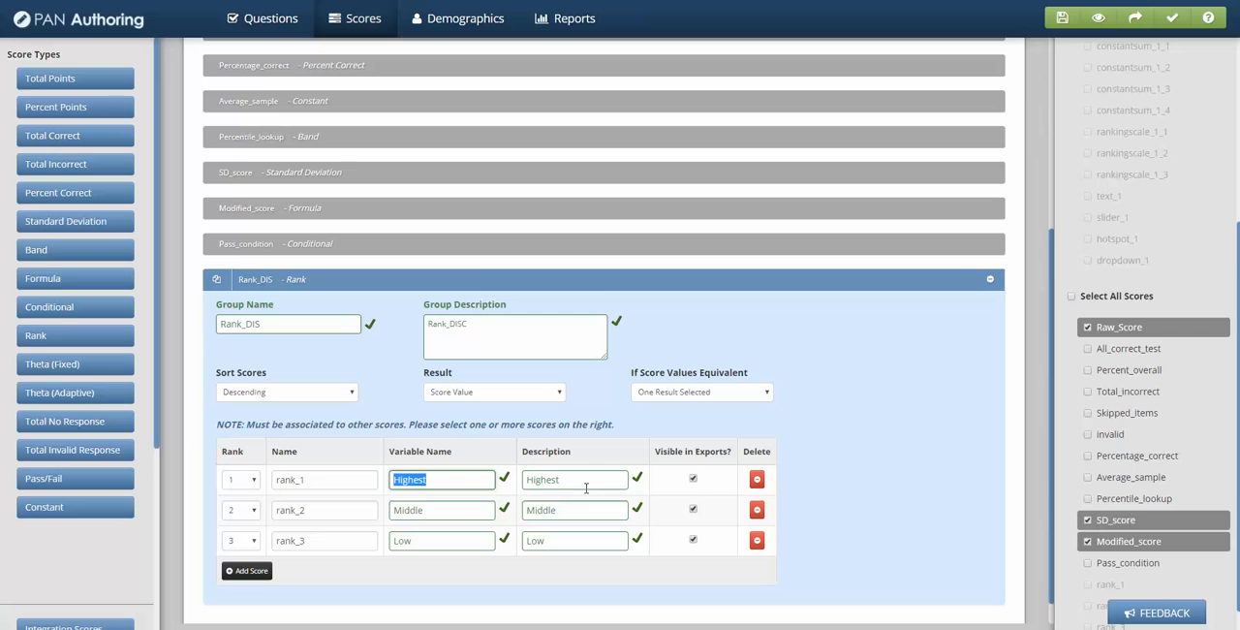
mouse_move(478, 415)
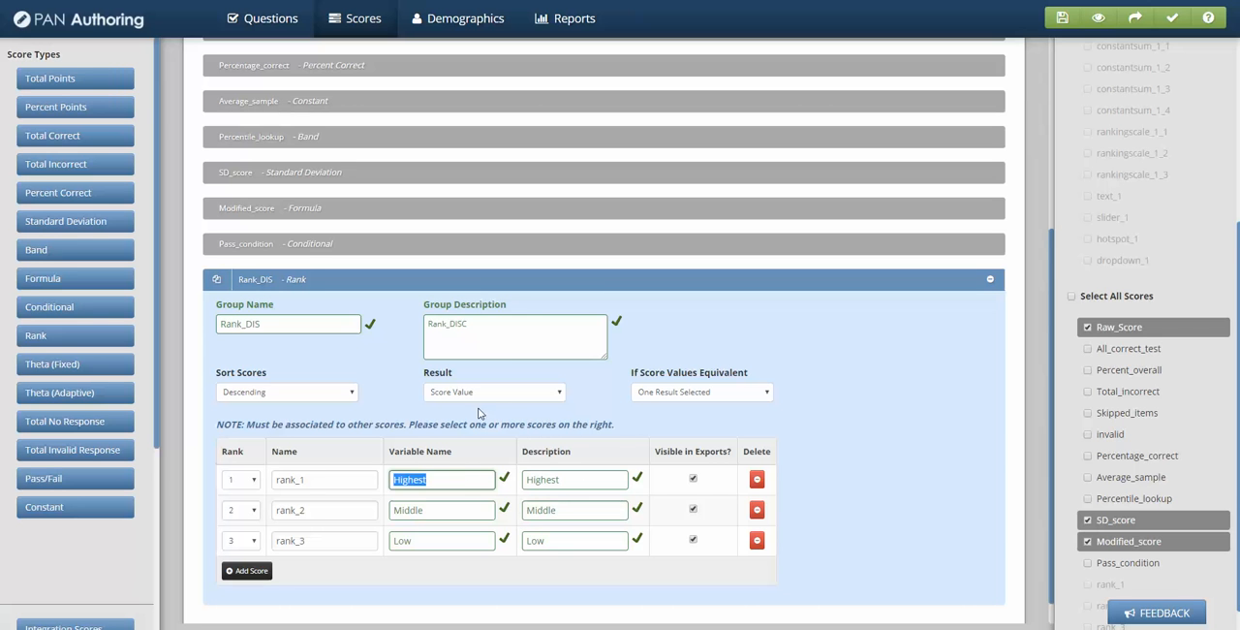
mouse_move(480, 407)
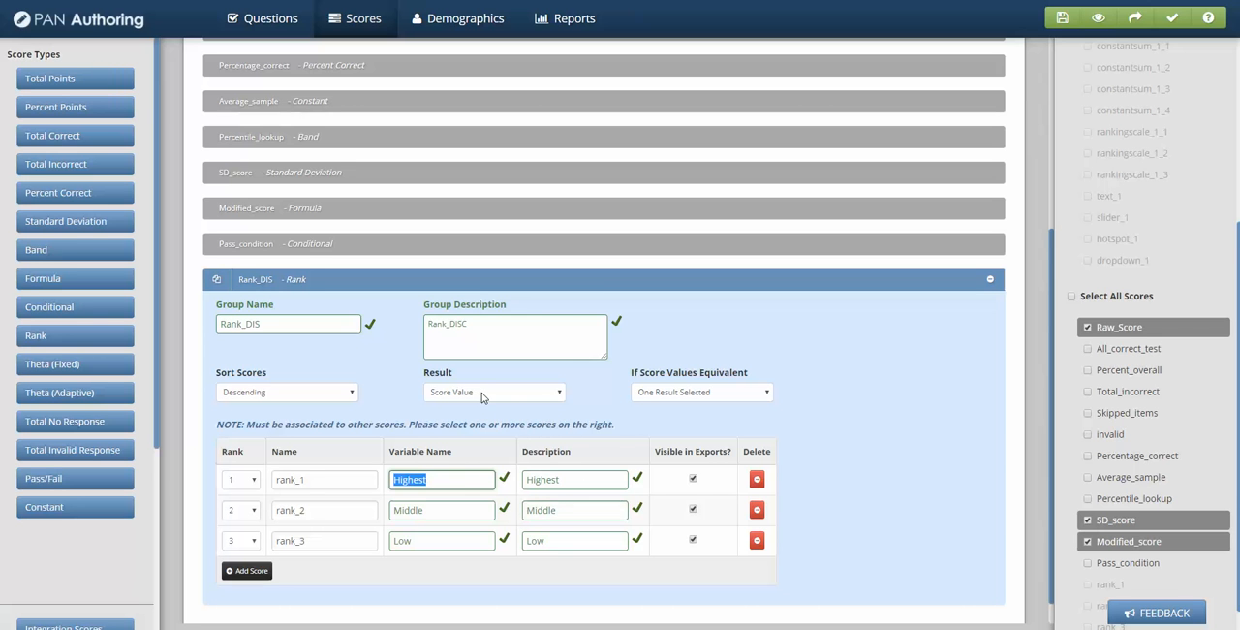
click(494, 391)
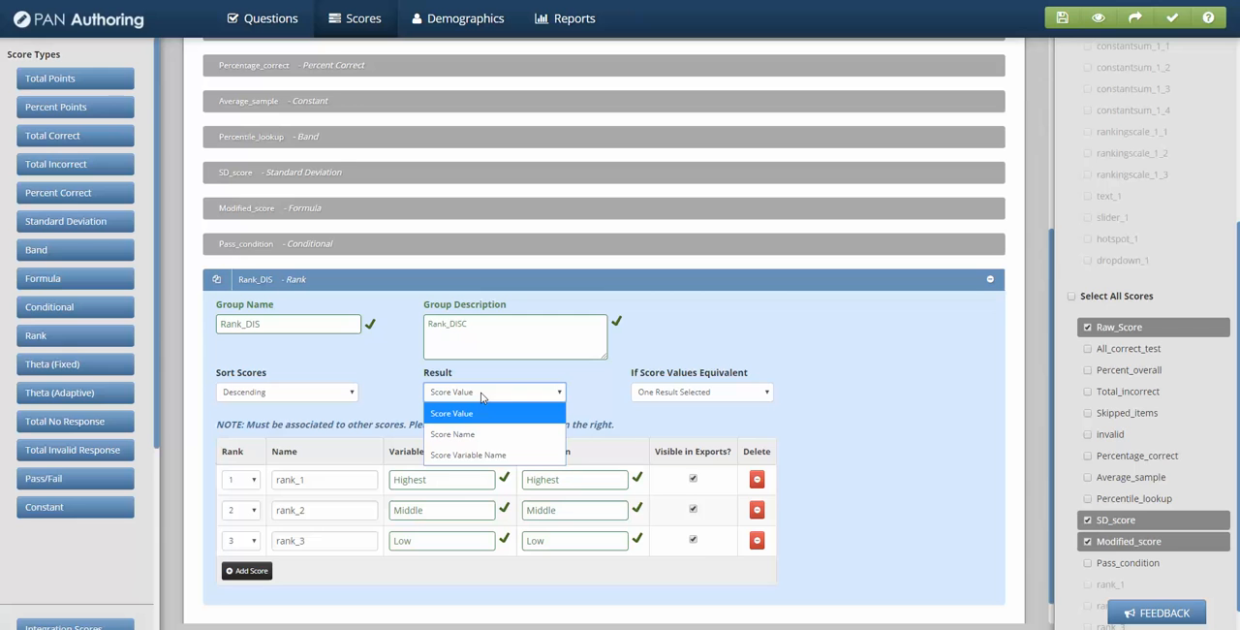
mouse_move(475, 421)
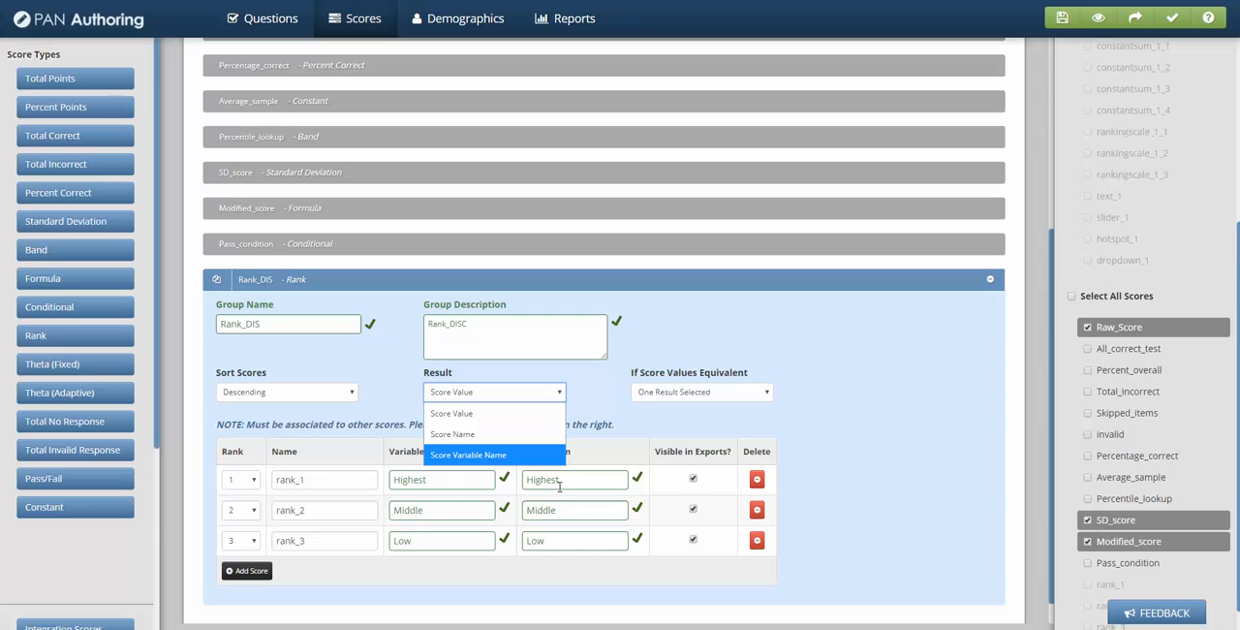
mouse_move(474, 413)
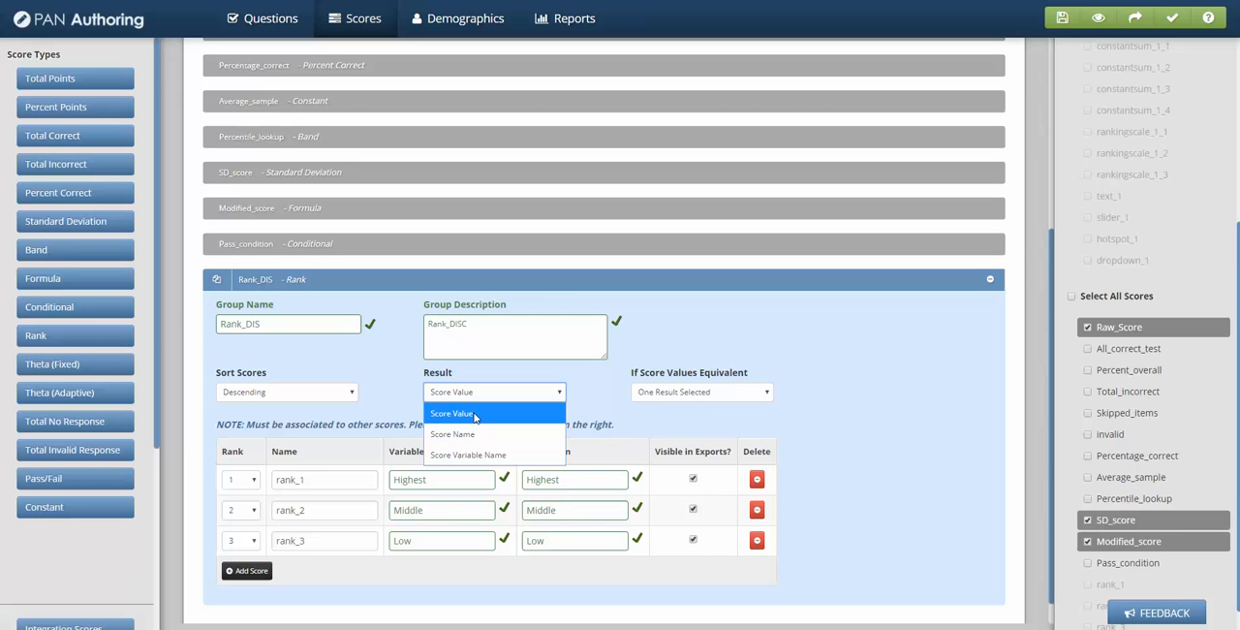
mouse_move(473, 434)
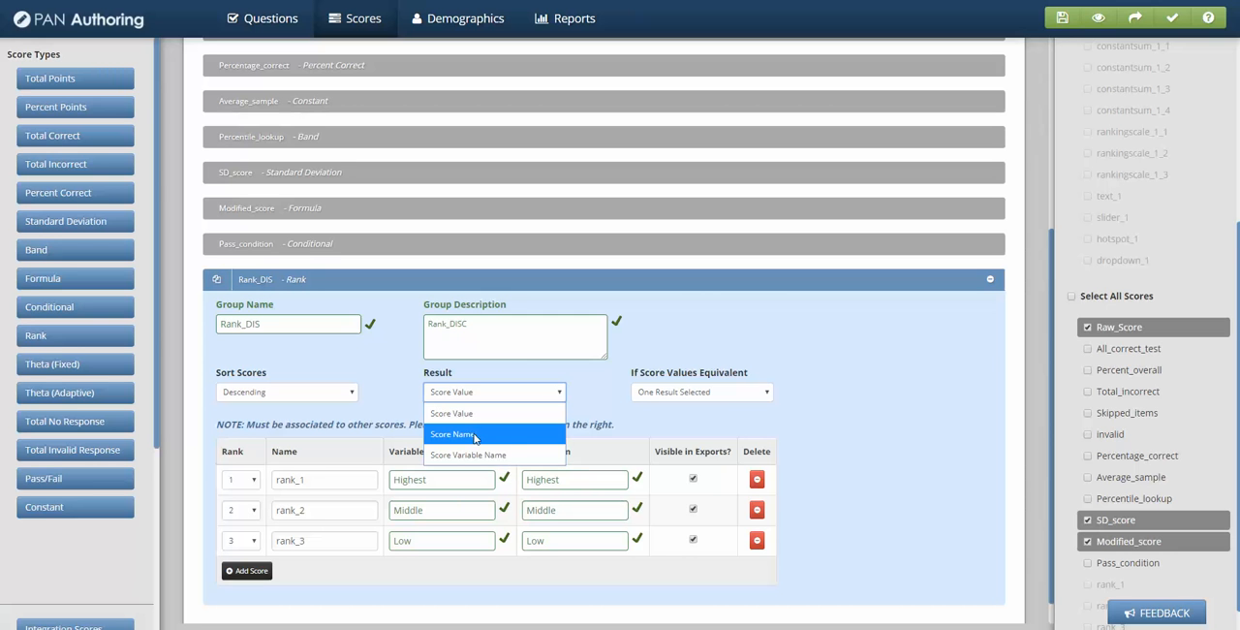
mouse_move(469, 454)
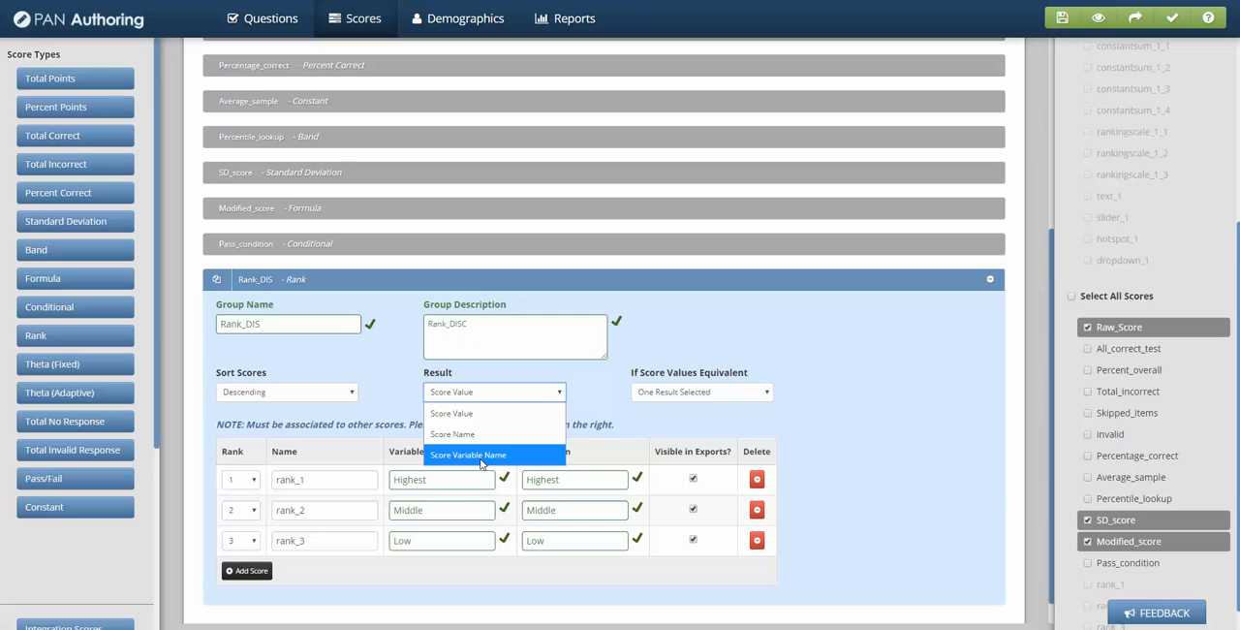
mouse_move(415, 531)
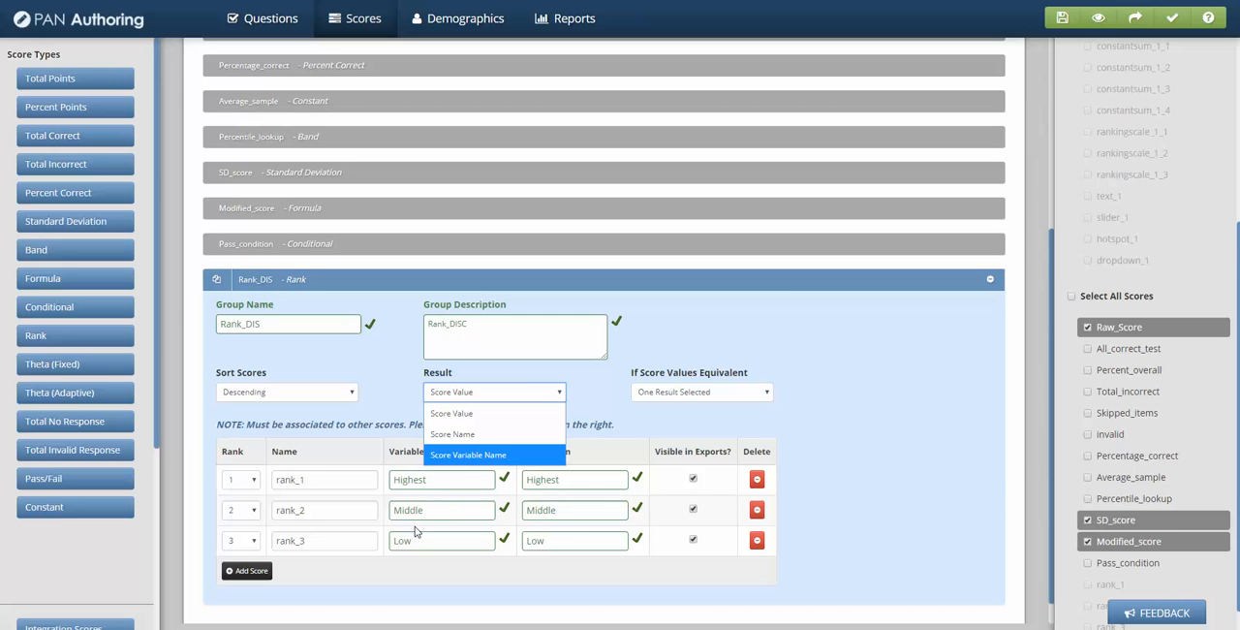
mouse_move(424, 473)
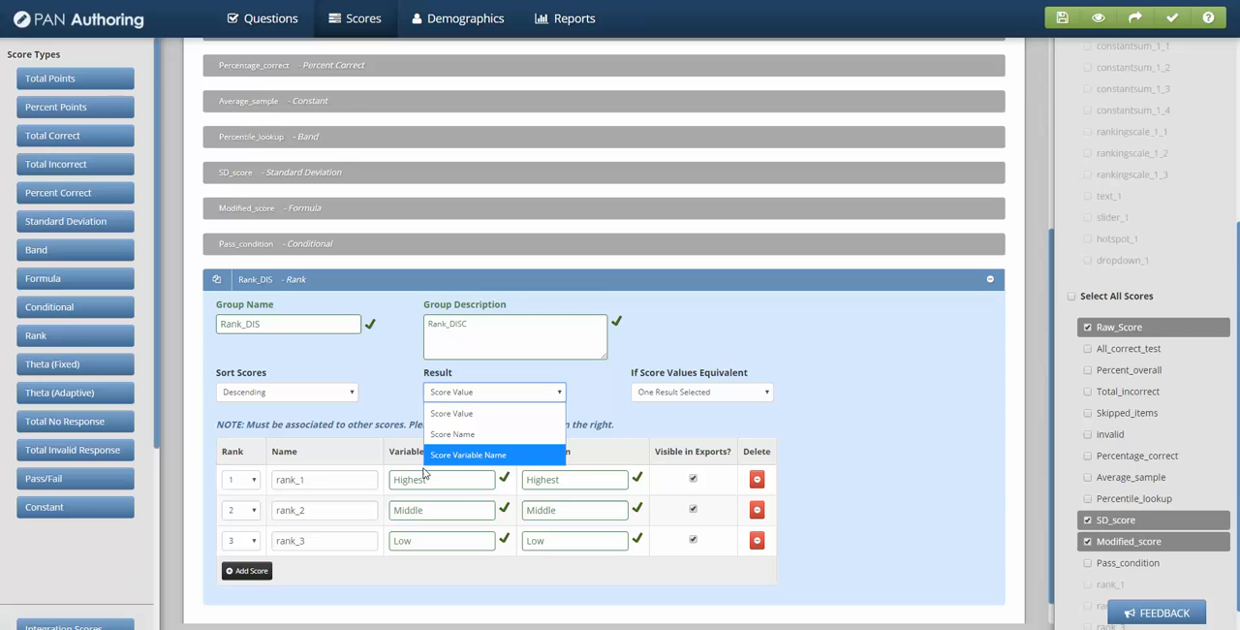
mouse_move(828, 465)
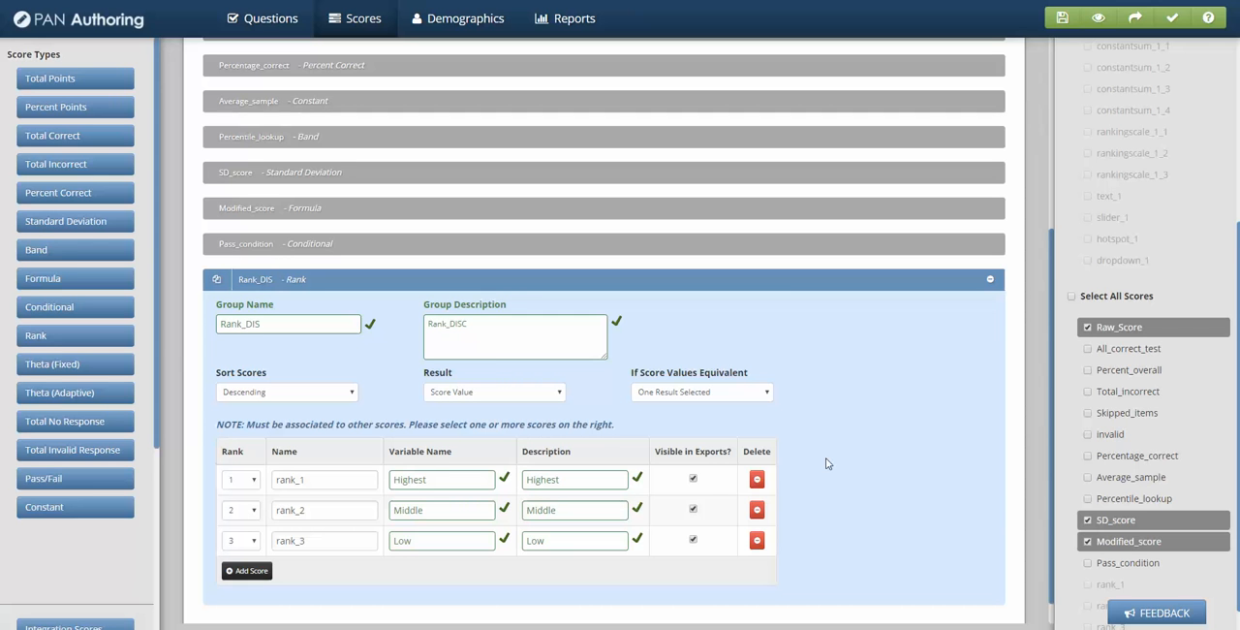
mouse_move(639, 387)
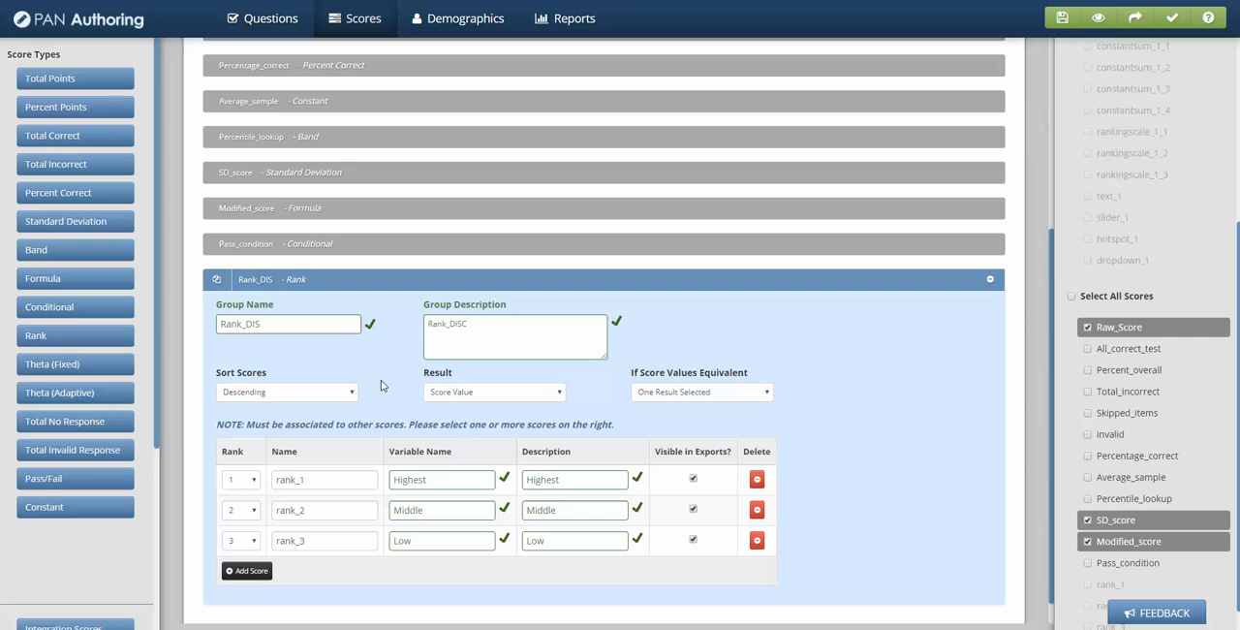
mouse_move(329, 403)
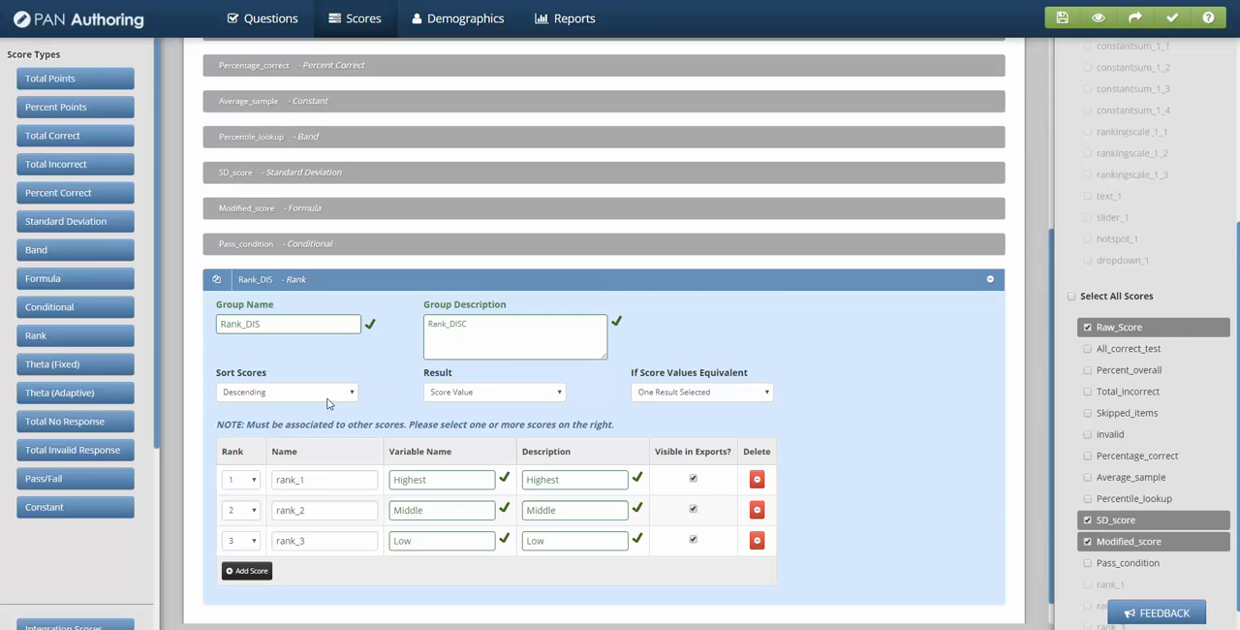
mouse_move(302, 401)
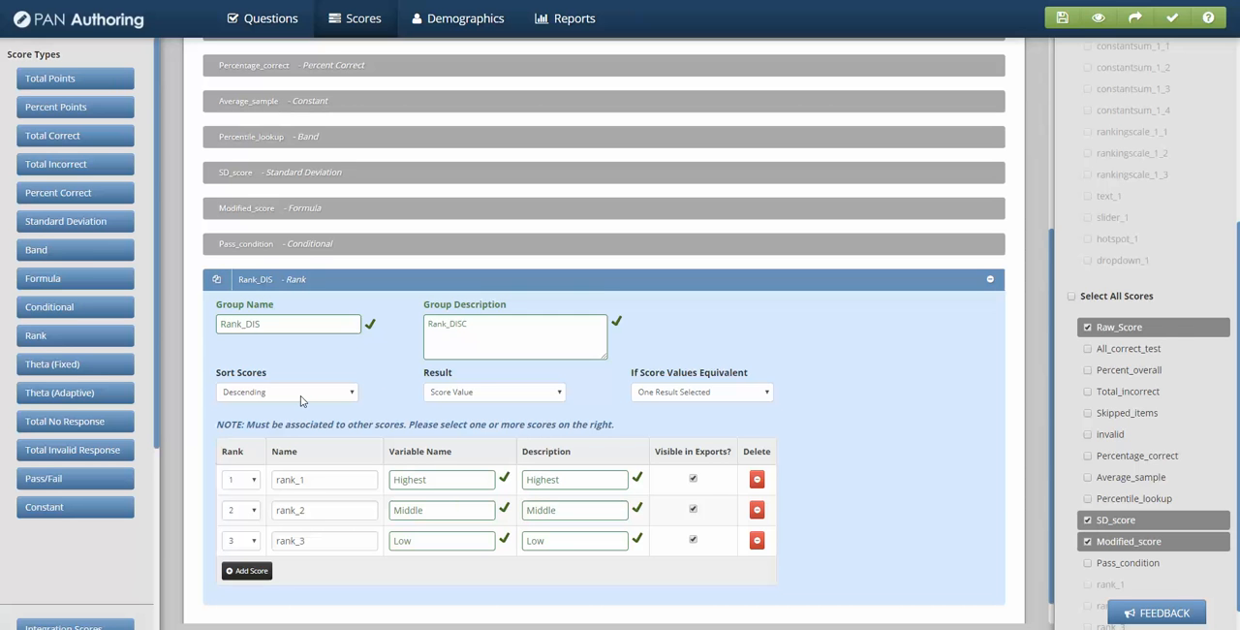
click(494, 391)
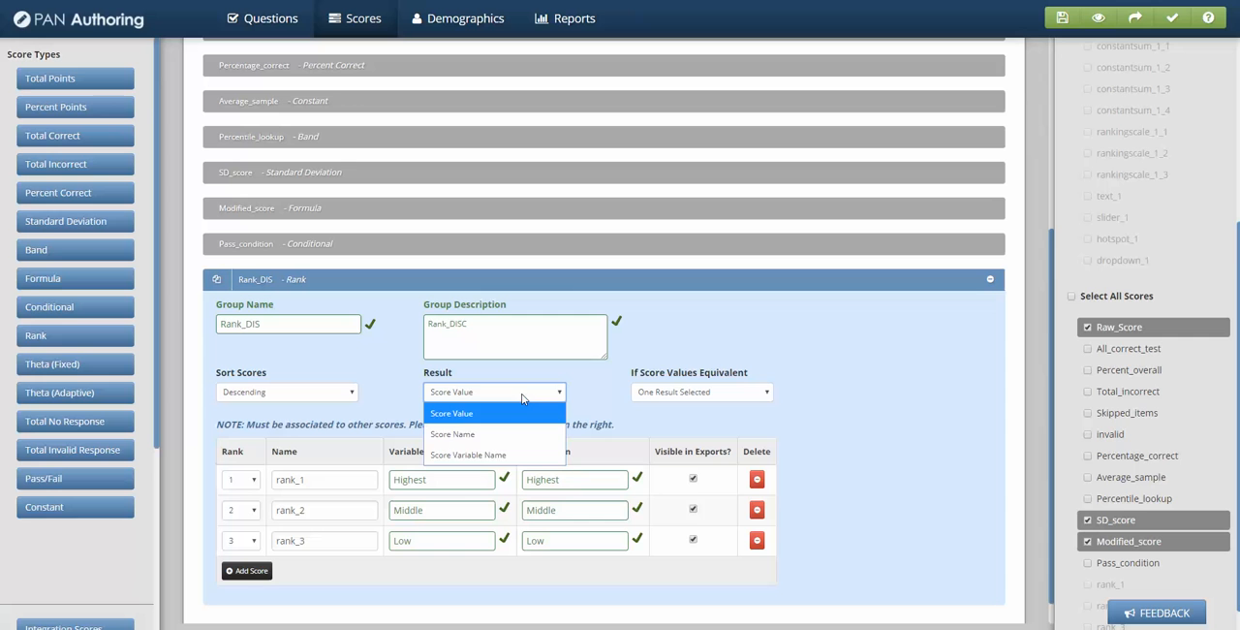
mouse_move(506, 422)
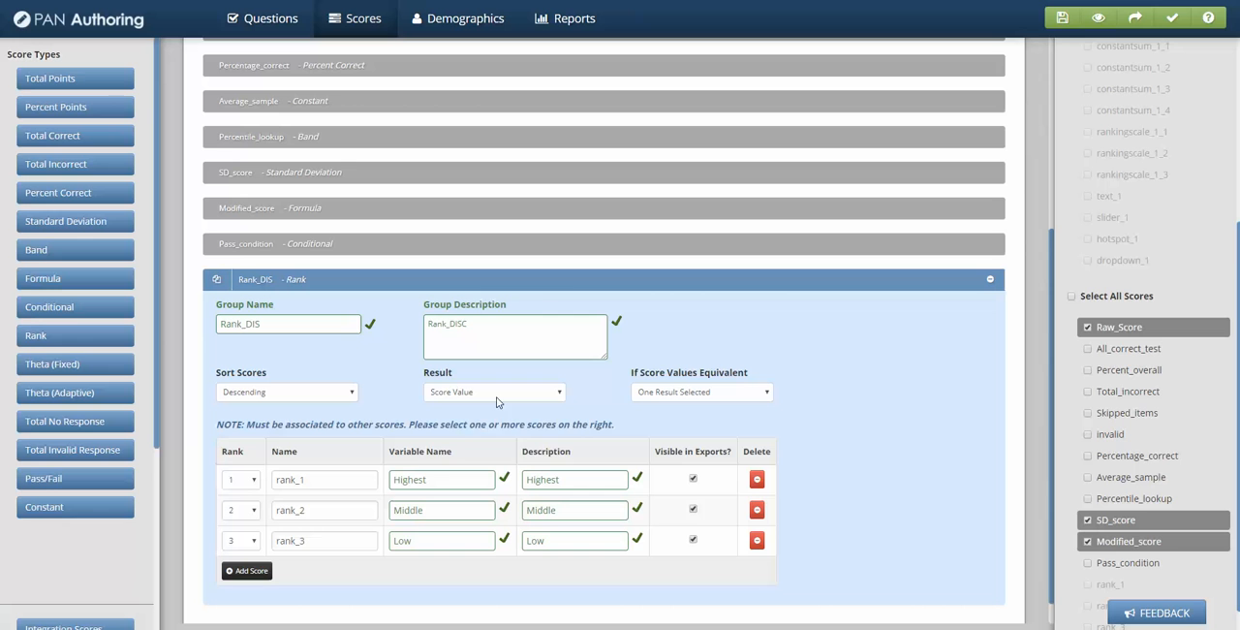
click(494, 392)
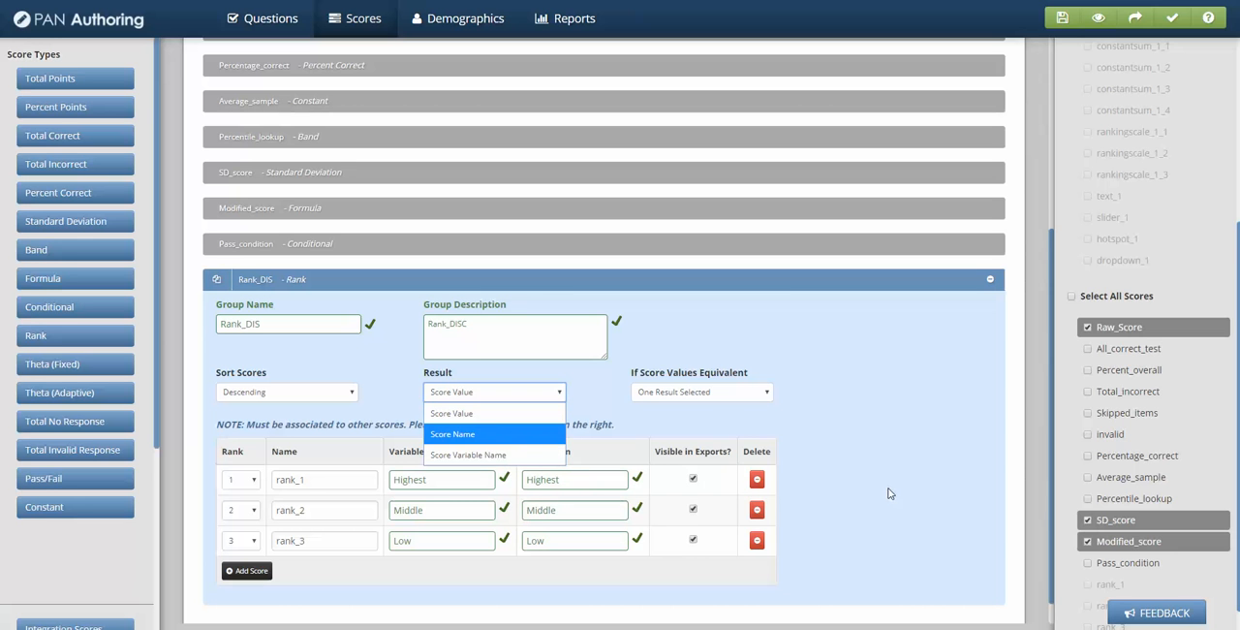
click(494, 392)
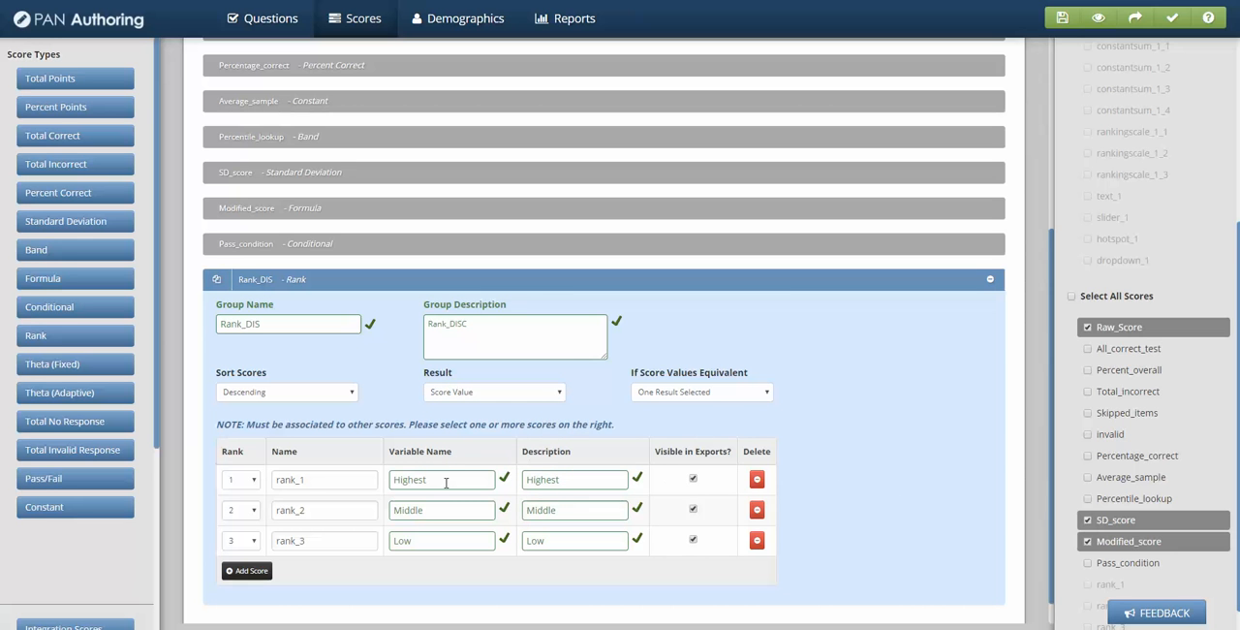
click(701, 391)
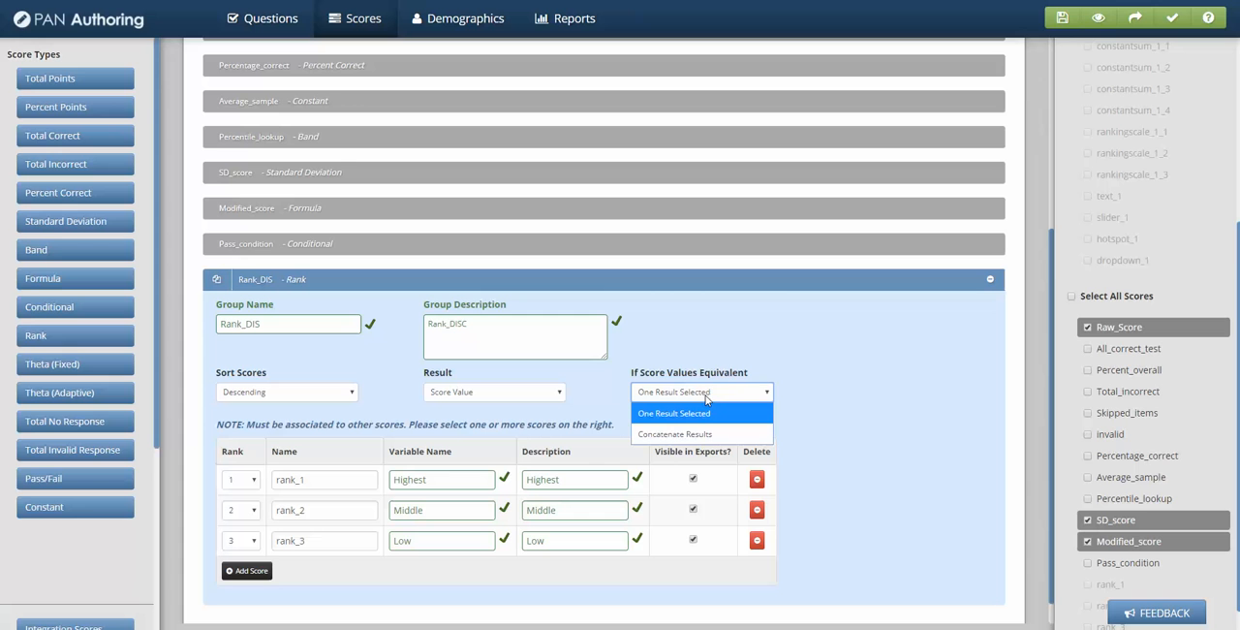
mouse_move(705, 420)
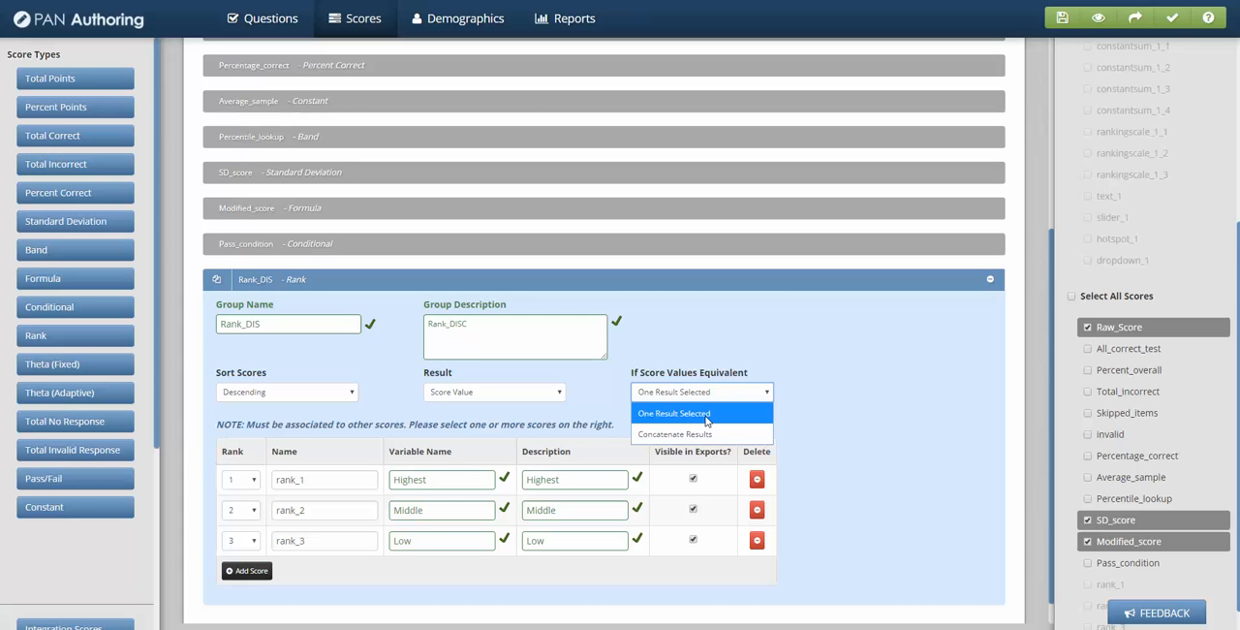
mouse_move(701, 434)
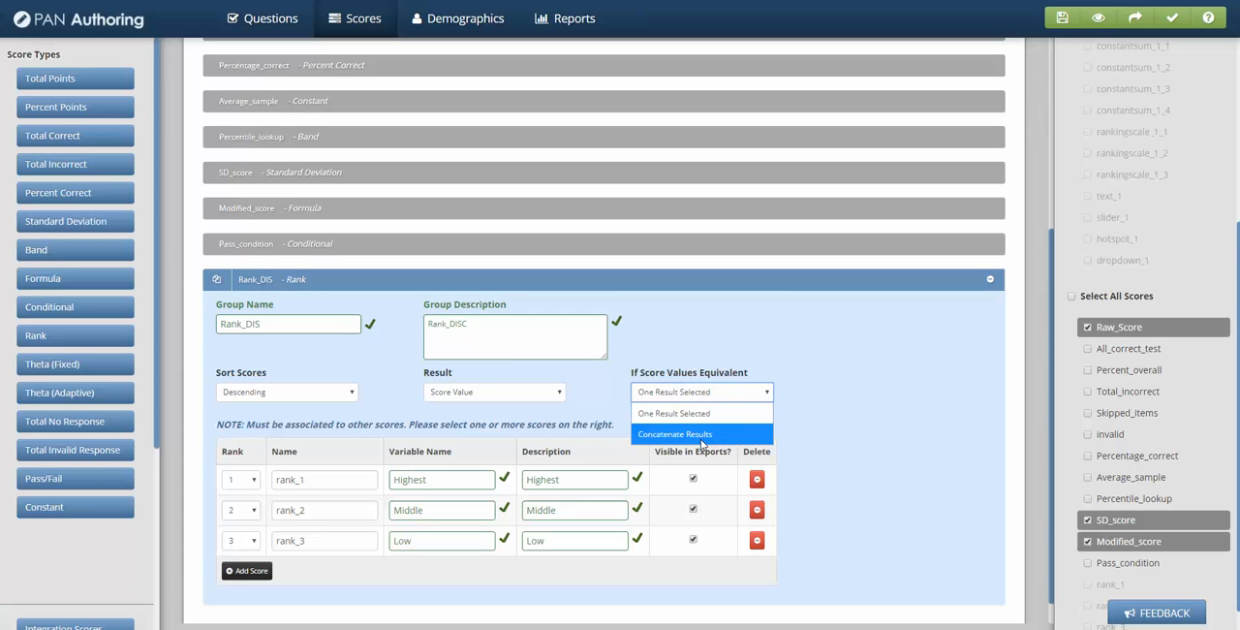
mouse_move(860, 424)
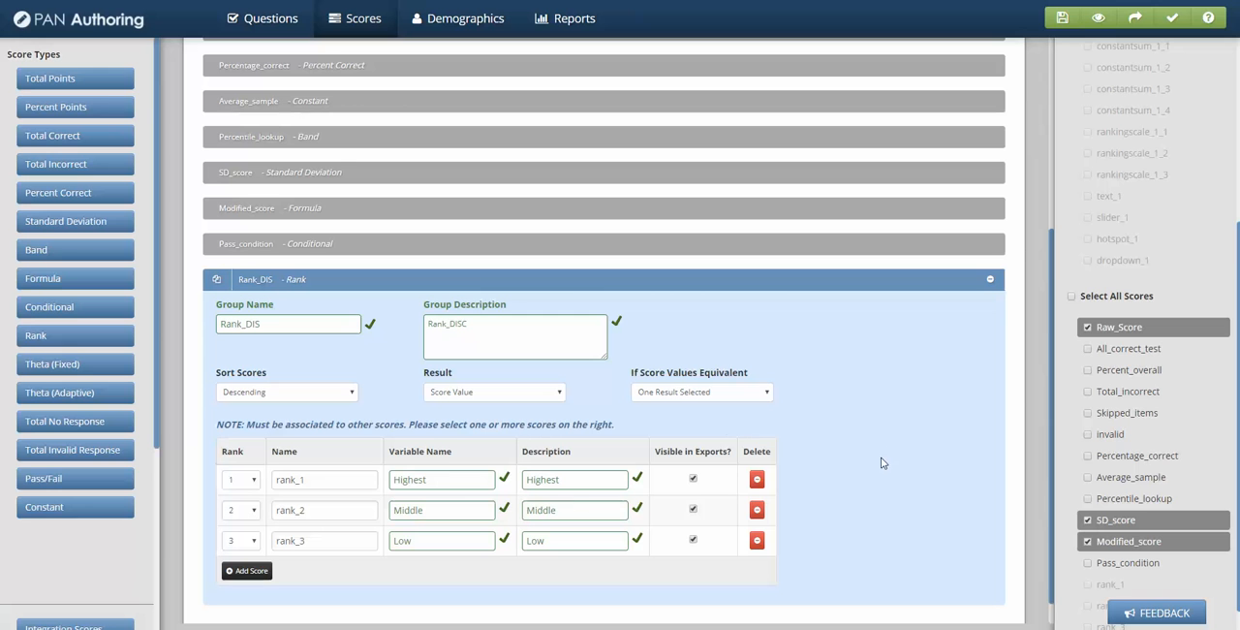
mouse_move(566, 439)
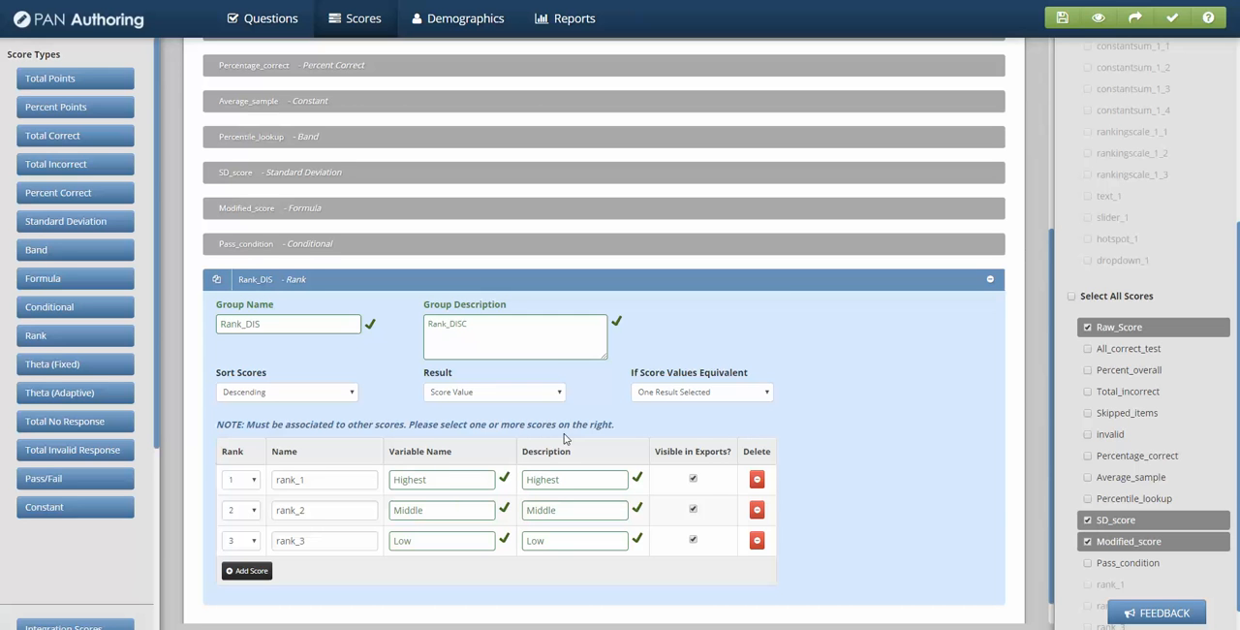
mouse_move(516, 418)
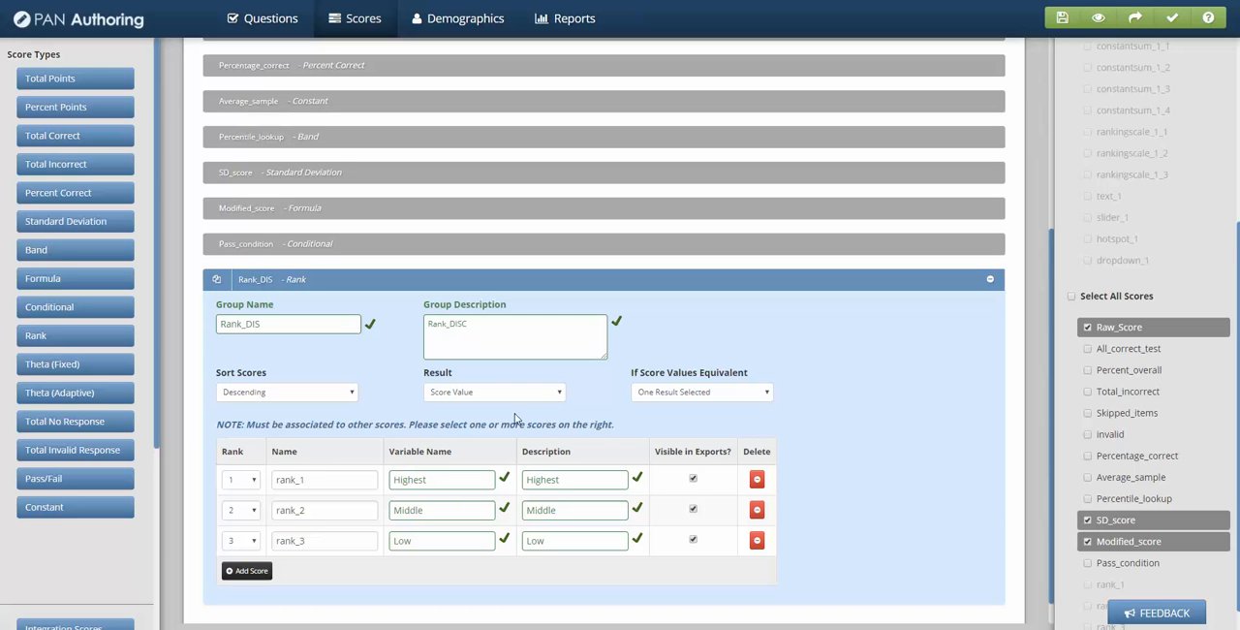
mouse_move(742, 418)
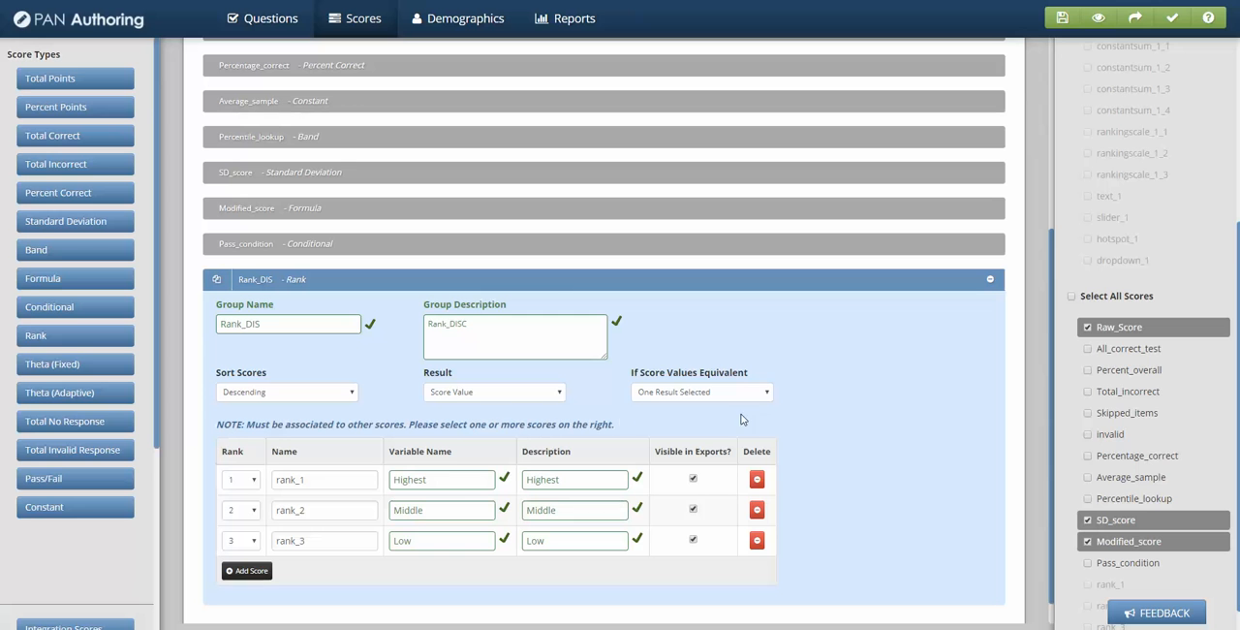
mouse_move(802, 430)
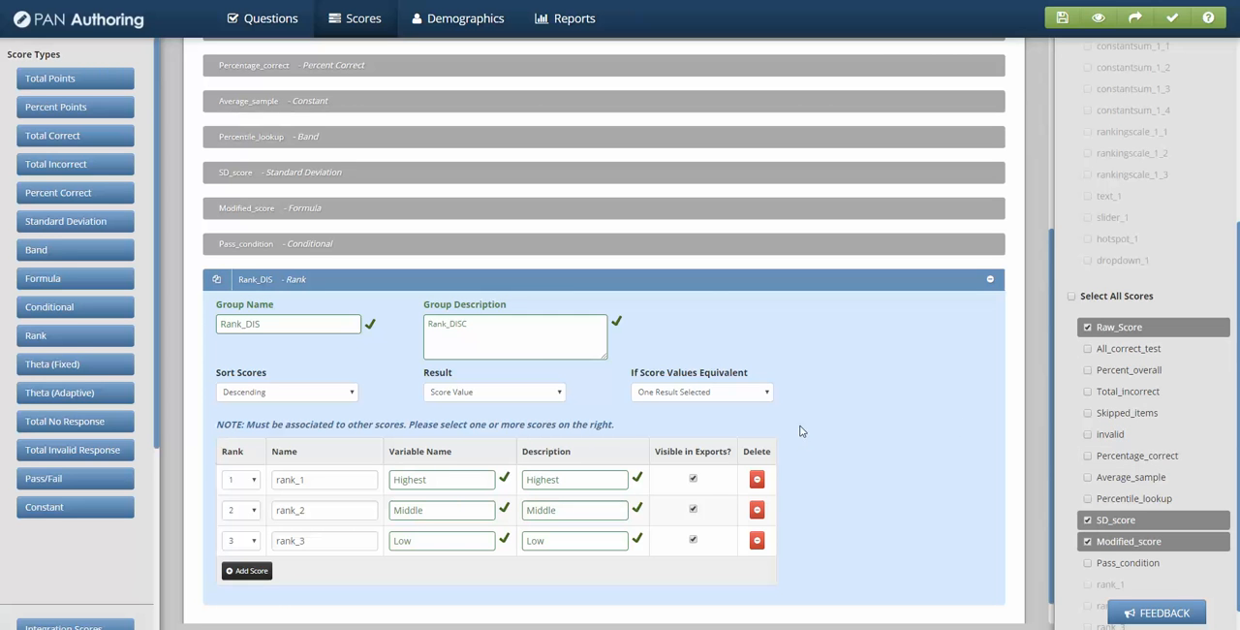
mouse_move(842, 496)
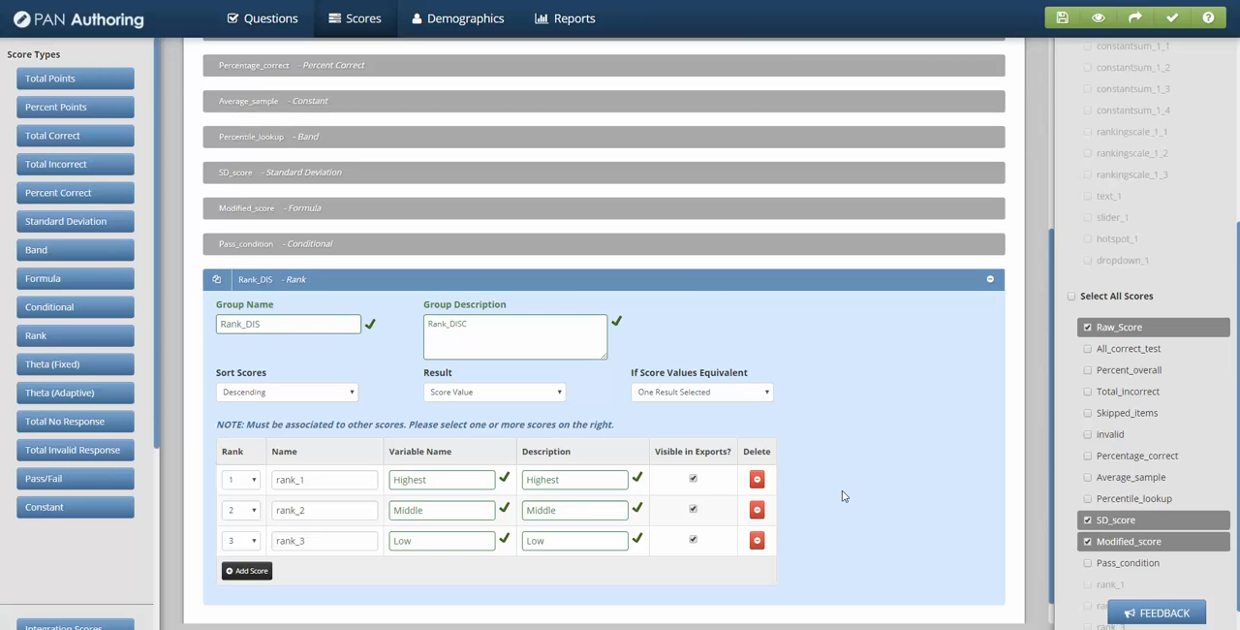